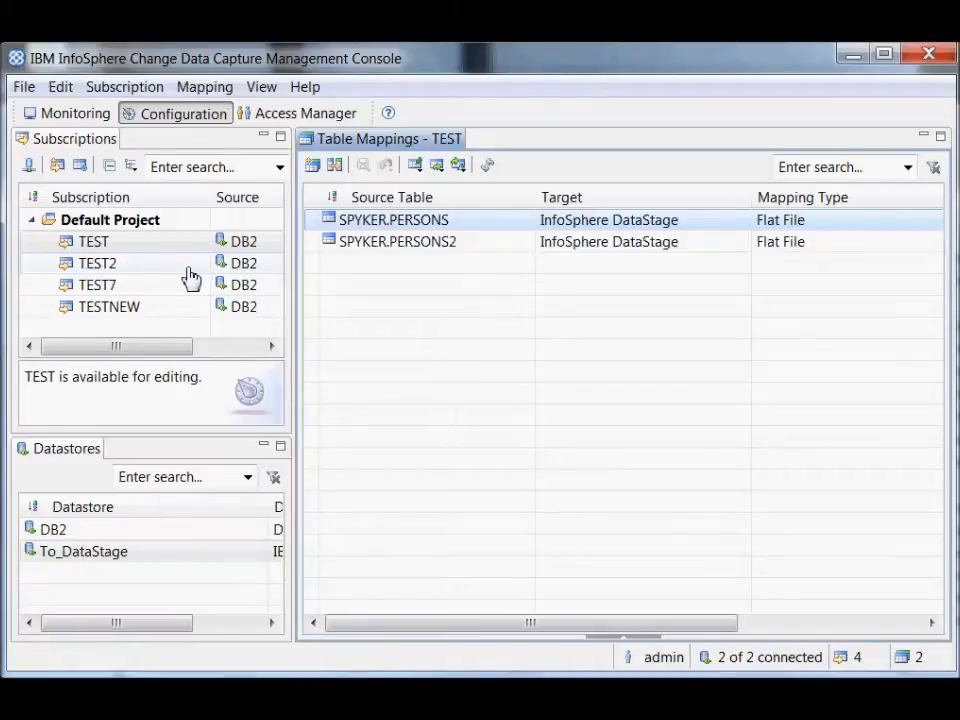
Begin a new subscription named Sample1 after viewing TEST's table mappings
{"action": "left_click", "coordinate": [92, 240]}
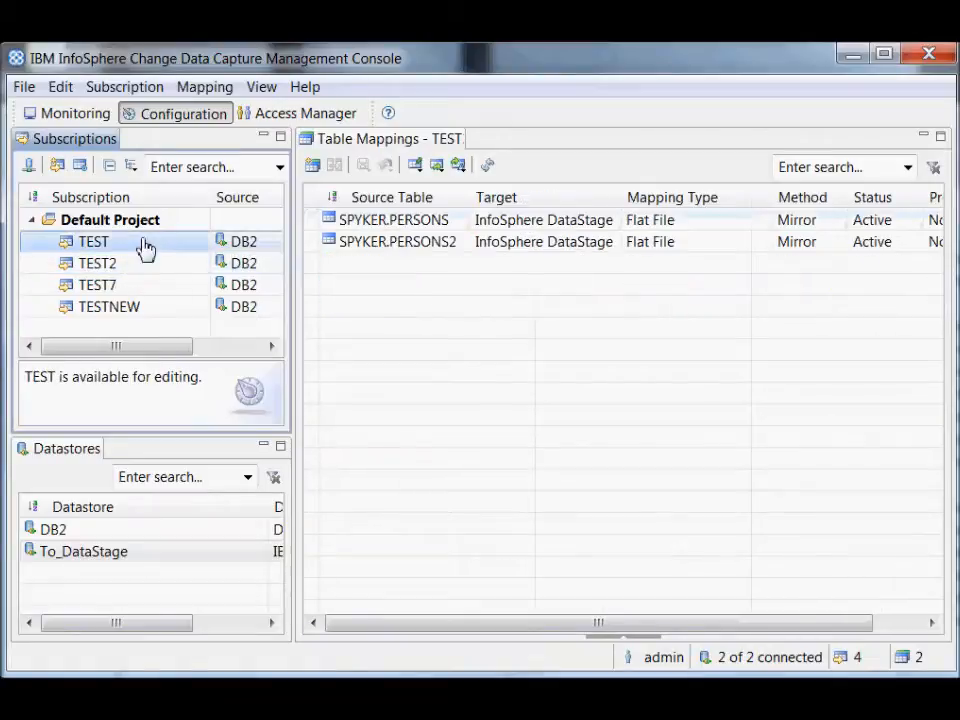
{"action": "mouse_move", "coordinate": [518, 272]}
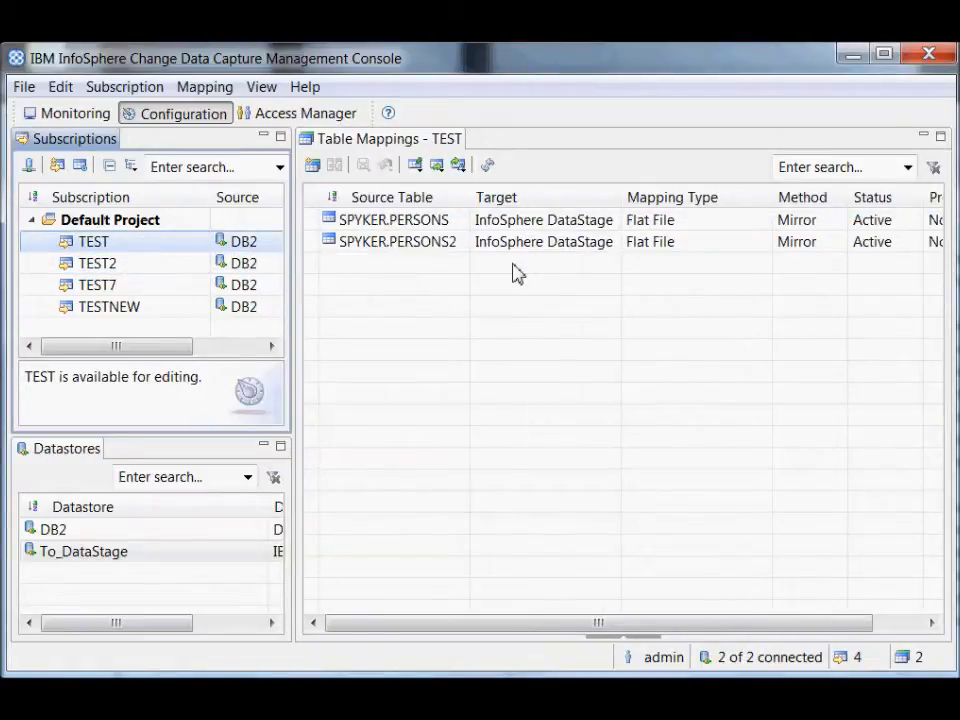
{"action": "mouse_move", "coordinate": [56, 166]}
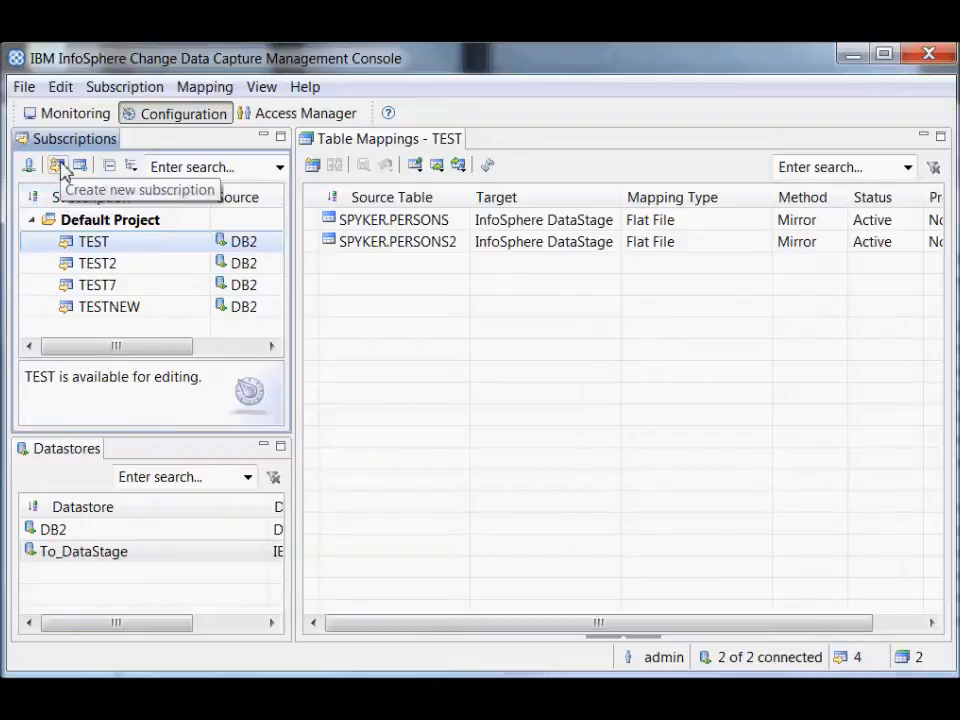
{"action": "left_click", "coordinate": [60, 166]}
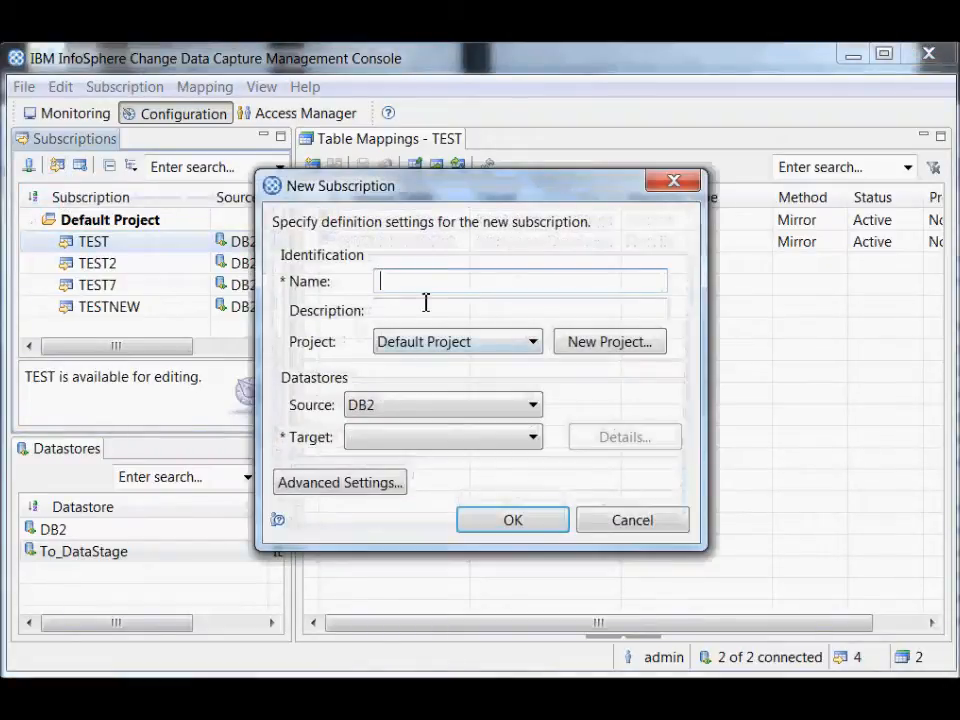
{"action": "type", "text": "Samp"}
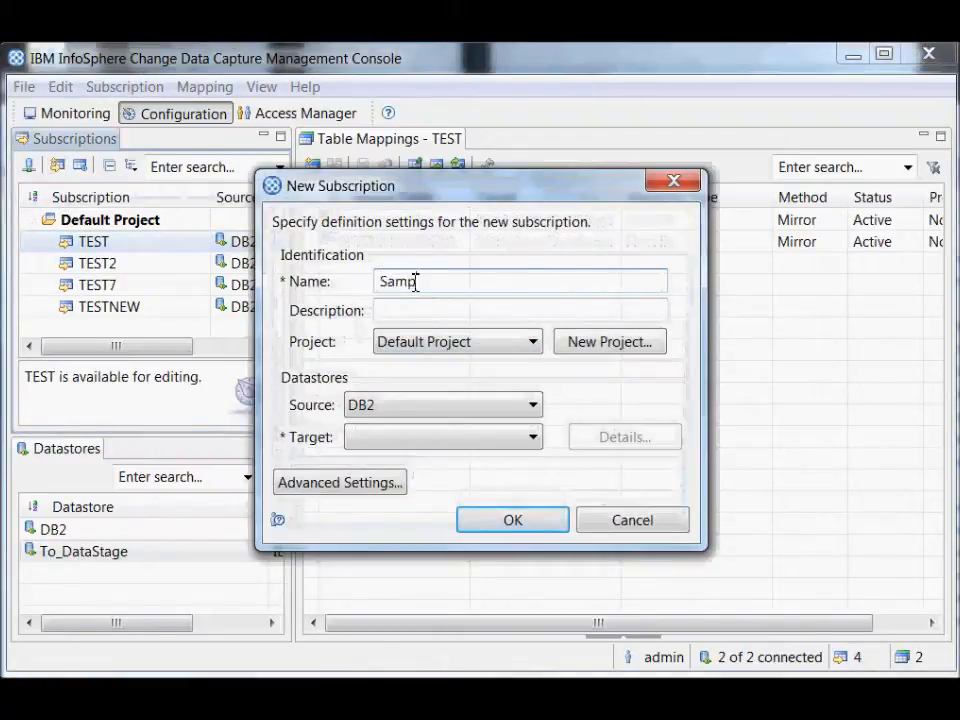
{"action": "type", "text": "le1"}
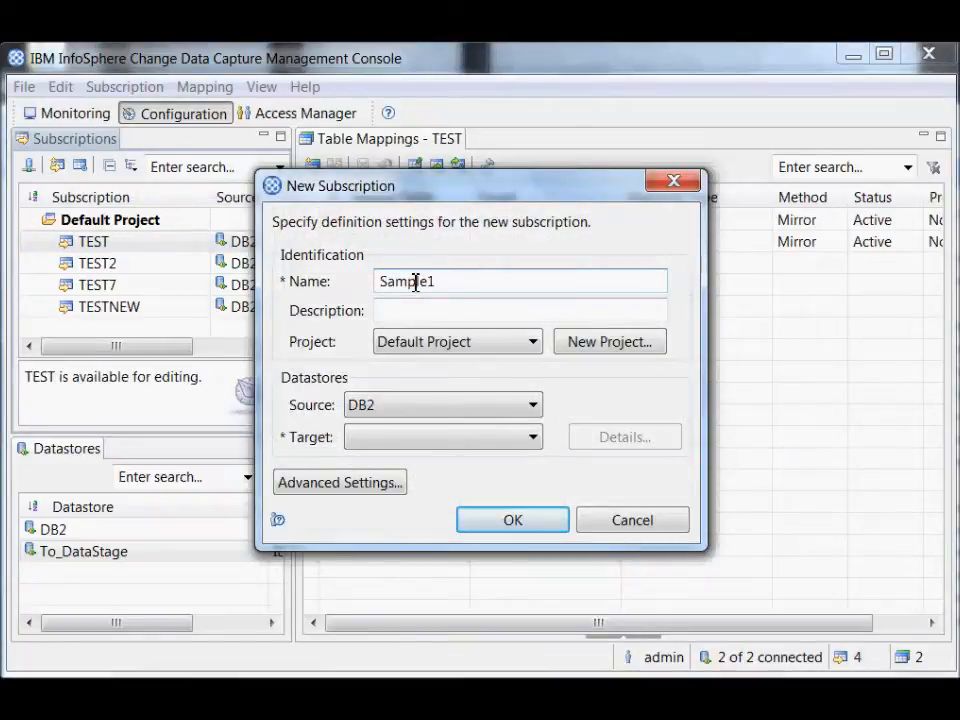
{"action": "mouse_move", "coordinate": [404, 412]}
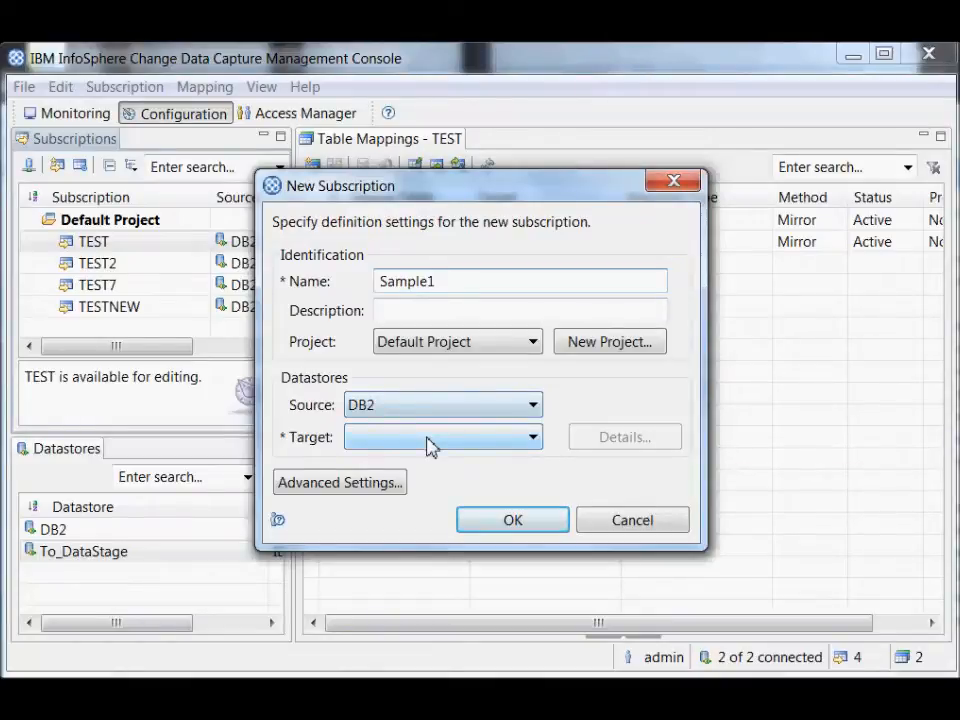
{"action": "mouse_move", "coordinate": [540, 450]}
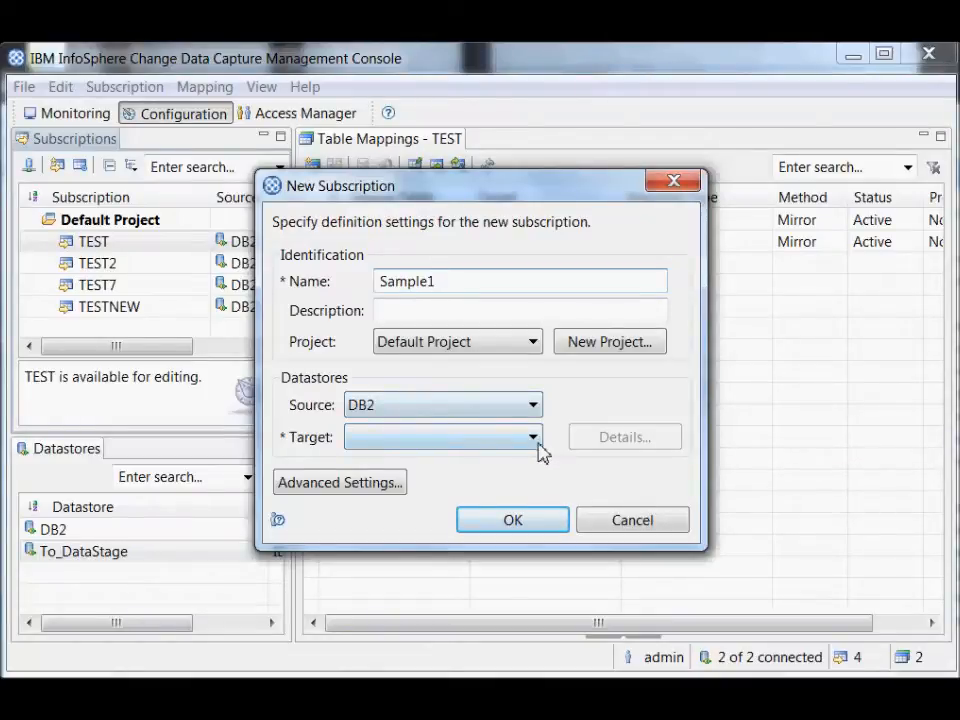
Choose DB2 as the target datastore and create the SAMPLE1 subscription
{"action": "left_click", "coordinate": [532, 436]}
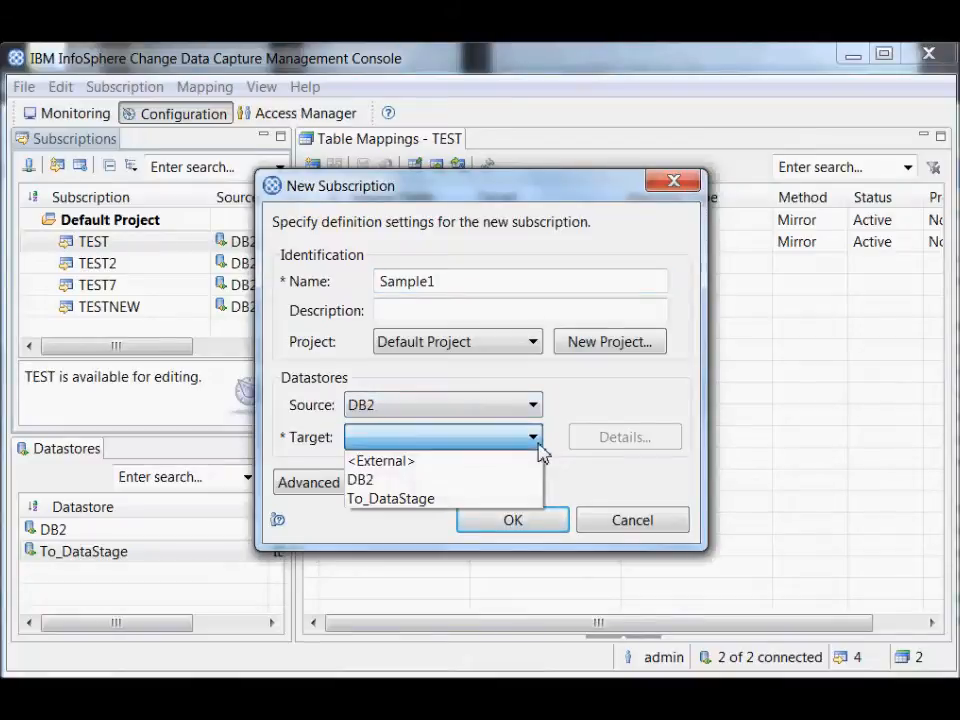
{"action": "left_click", "coordinate": [360, 480]}
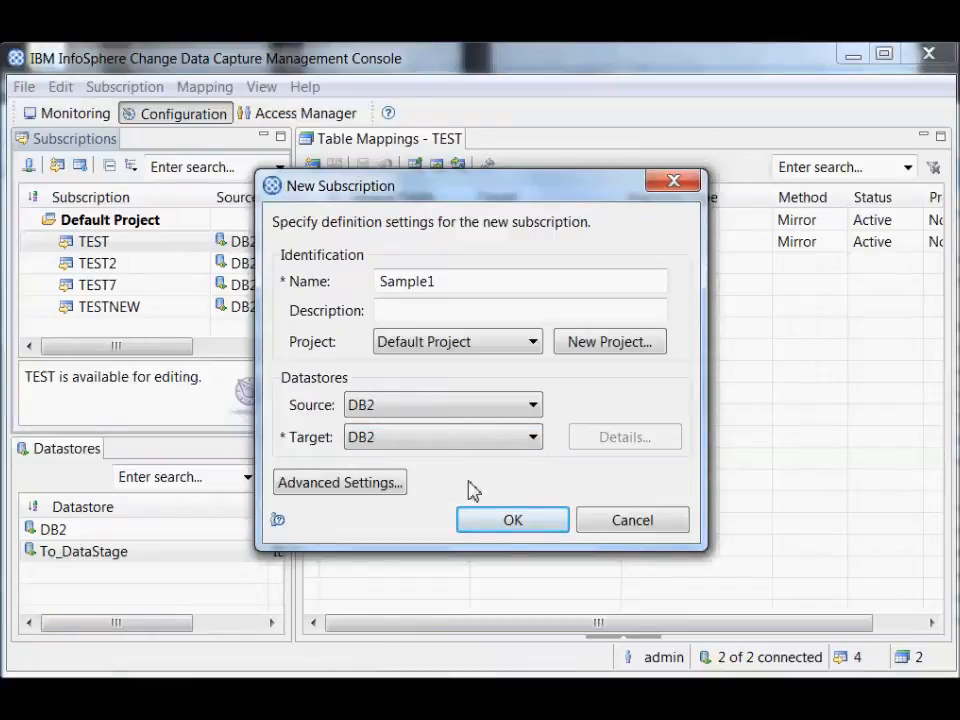
{"action": "left_click", "coordinate": [512, 520]}
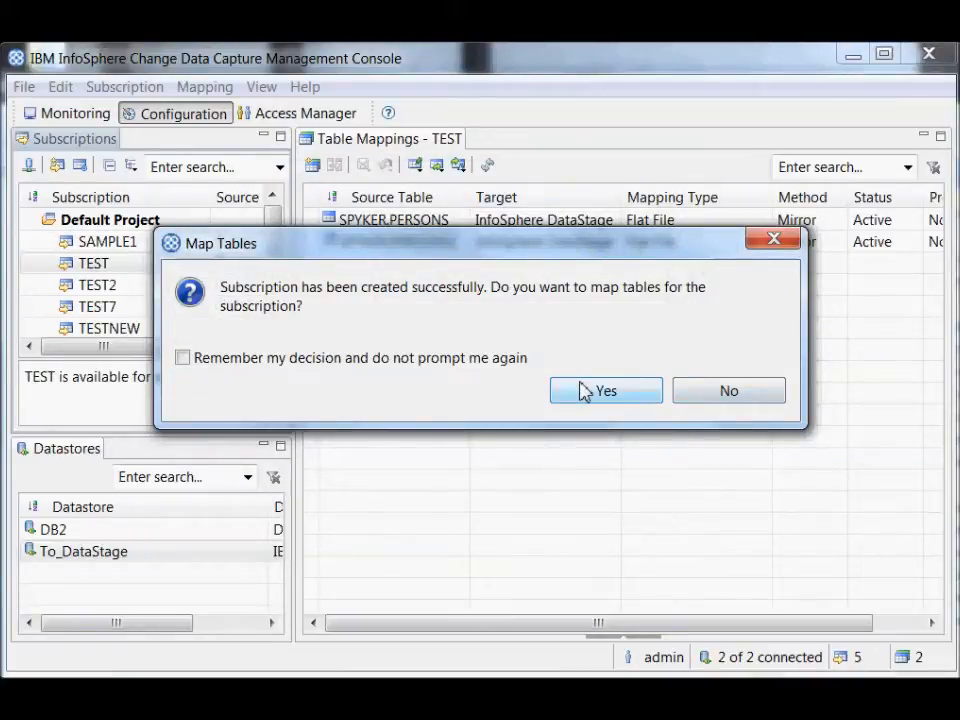
Agree to map tables, try Custom mapping's LiveAudit and Adaptive Apply types, then return to Multiple One-to-One Mappings
{"action": "left_click", "coordinate": [604, 390]}
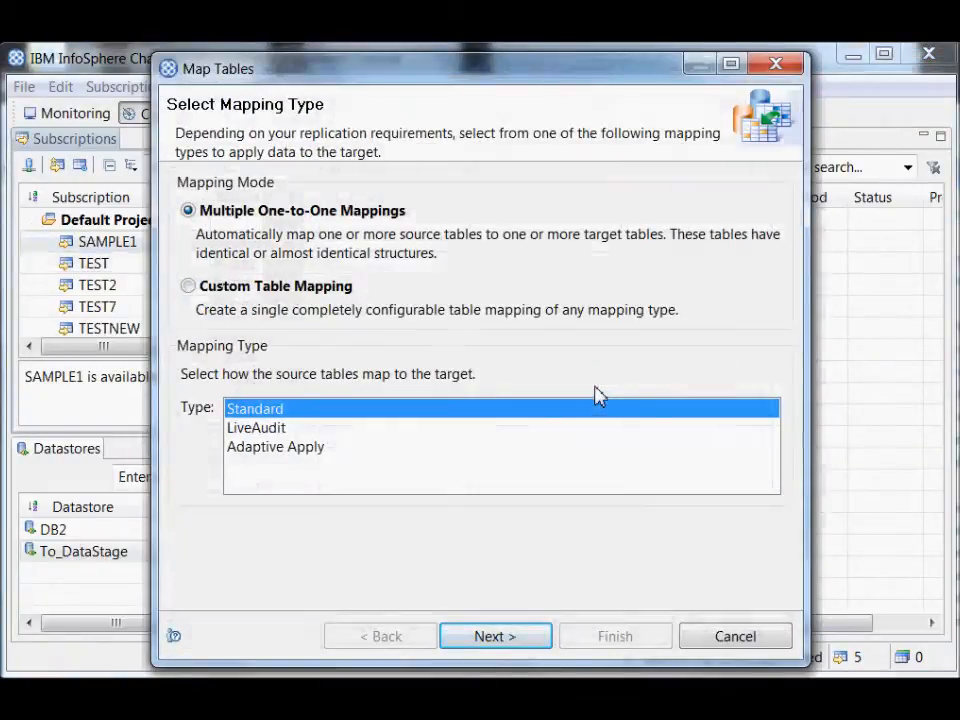
{"action": "mouse_move", "coordinate": [284, 220]}
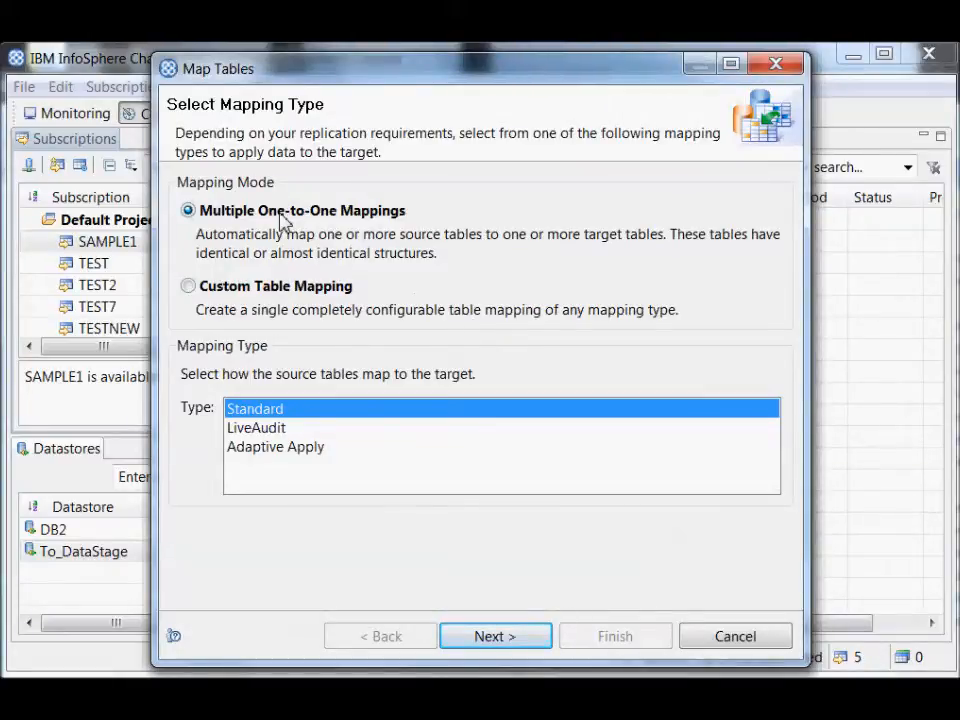
{"action": "mouse_move", "coordinate": [308, 224]}
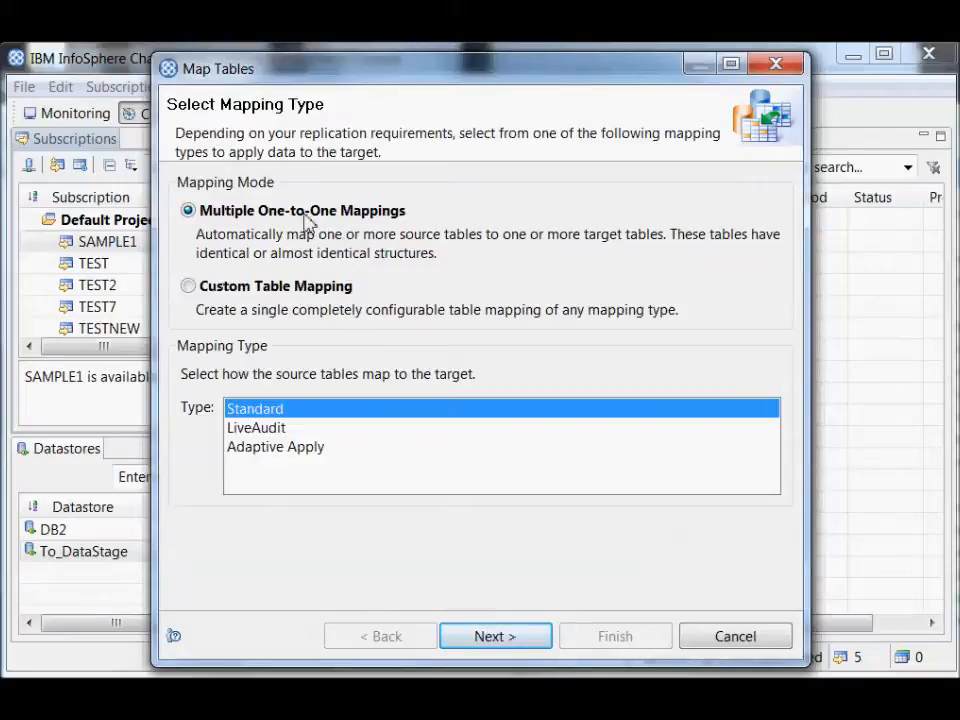
{"action": "mouse_move", "coordinate": [196, 284]}
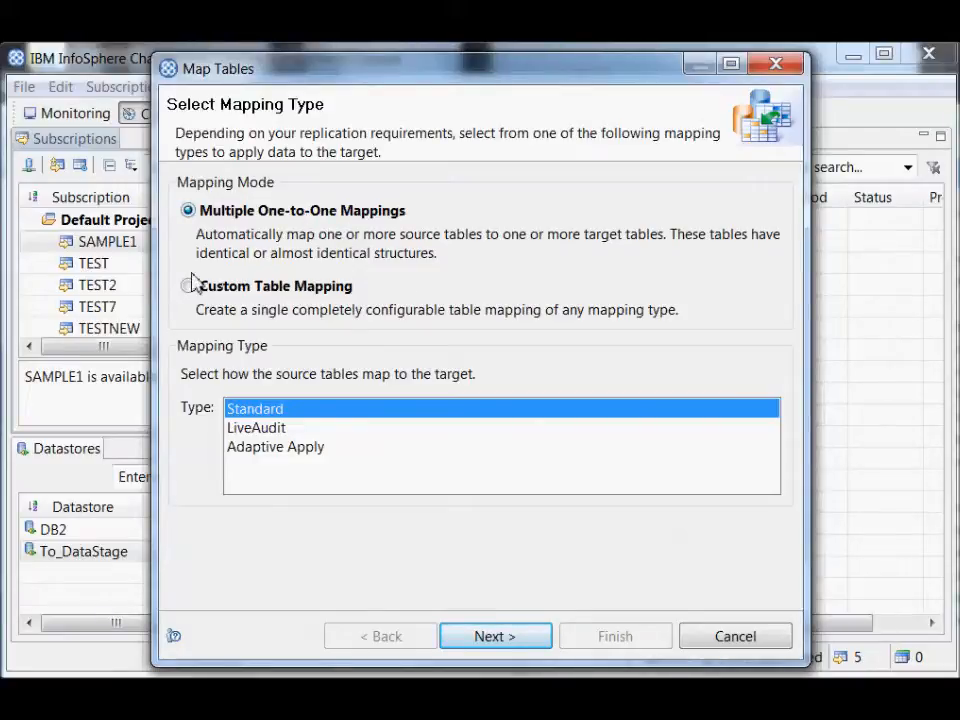
{"action": "left_click", "coordinate": [188, 286]}
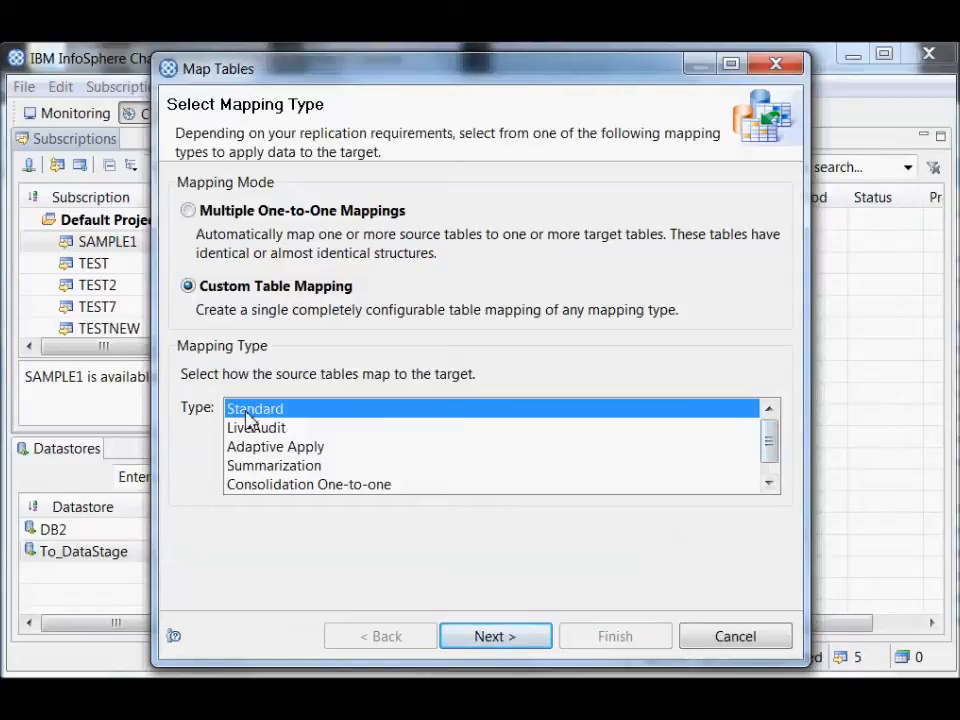
{"action": "left_click", "coordinate": [256, 428]}
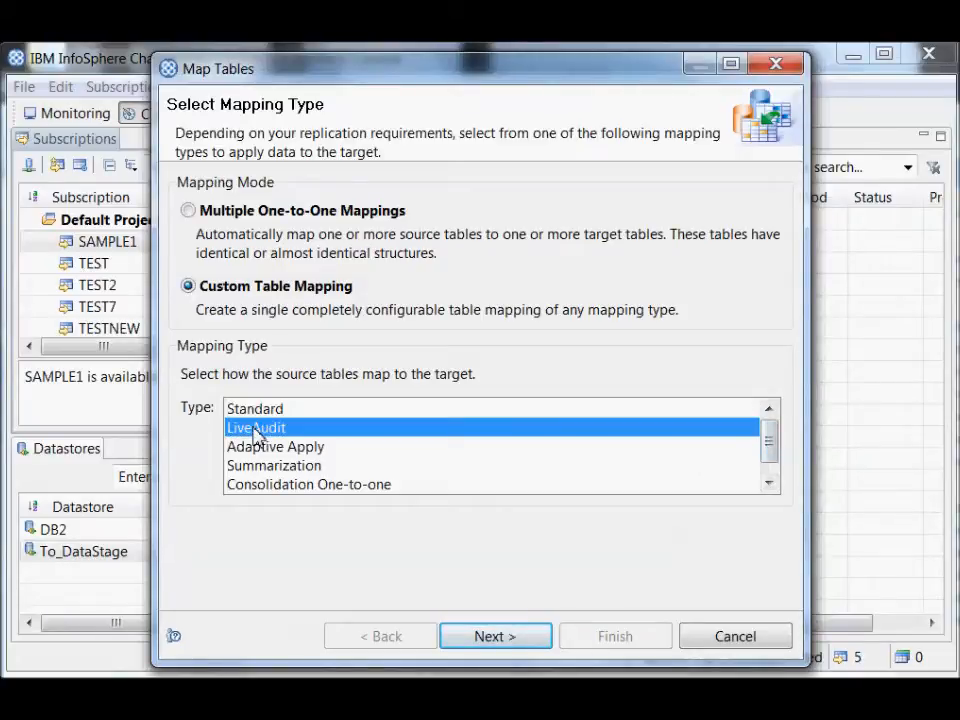
{"action": "mouse_move", "coordinate": [440, 424]}
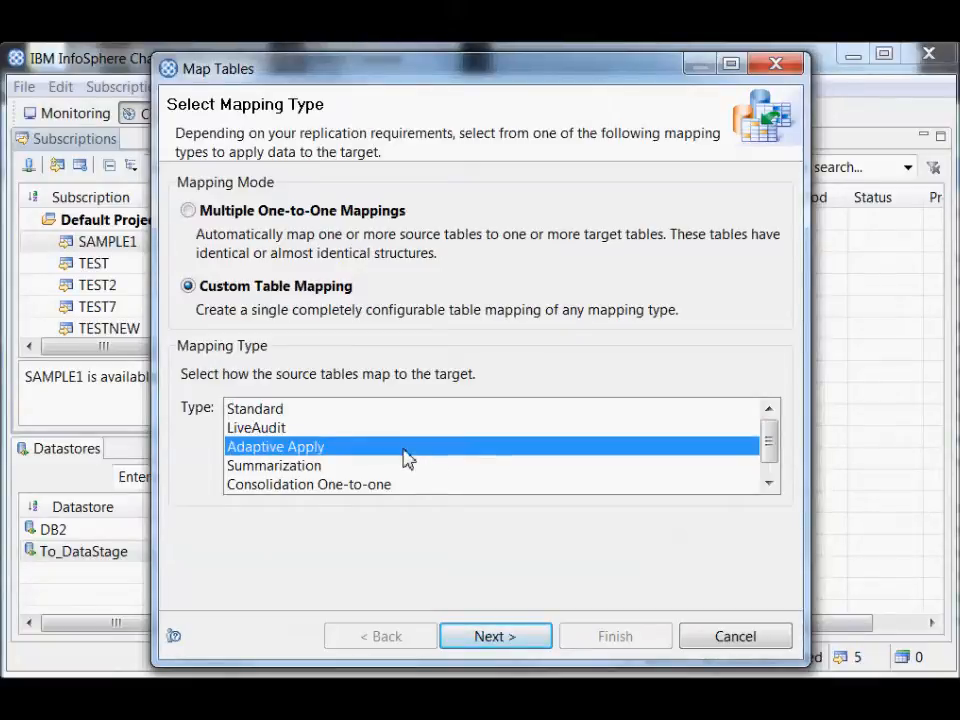
{"action": "mouse_move", "coordinate": [402, 464]}
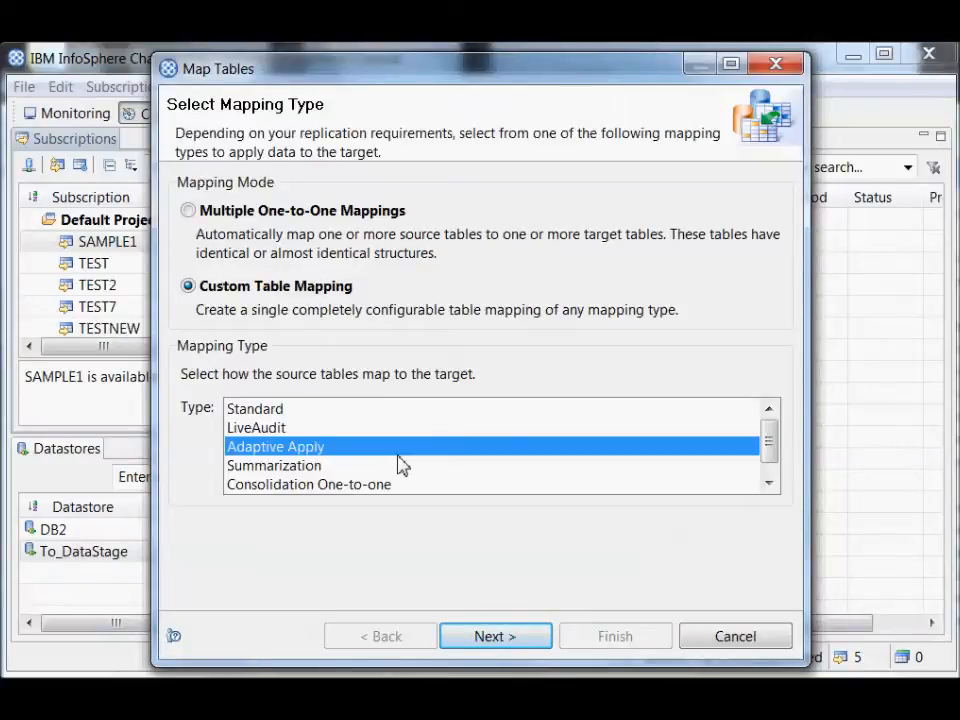
{"action": "left_click", "coordinate": [274, 464]}
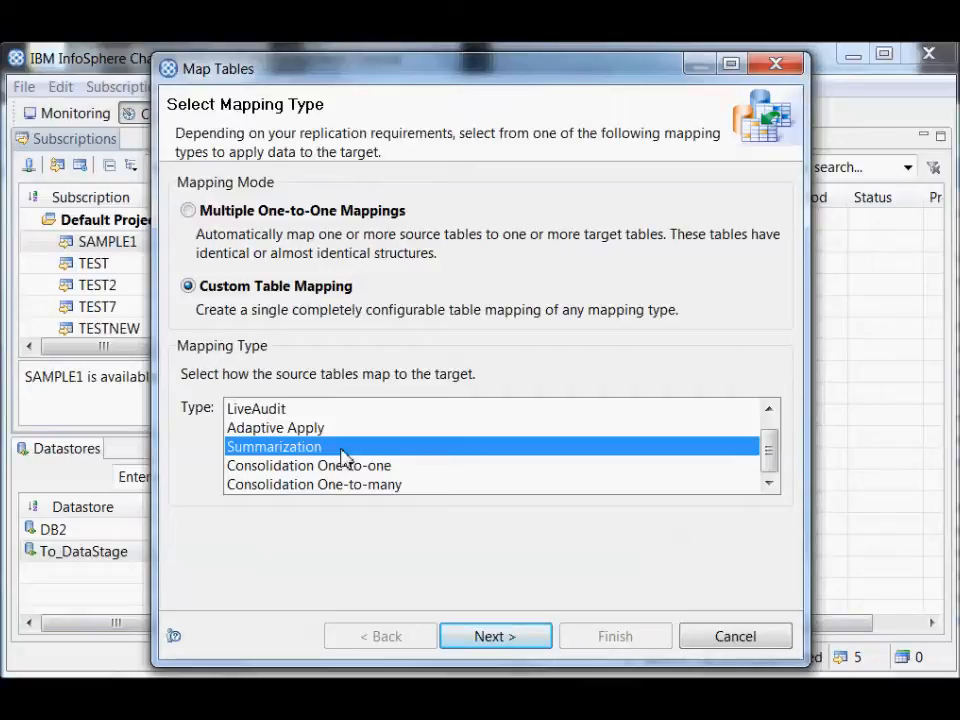
{"action": "mouse_move", "coordinate": [176, 208]}
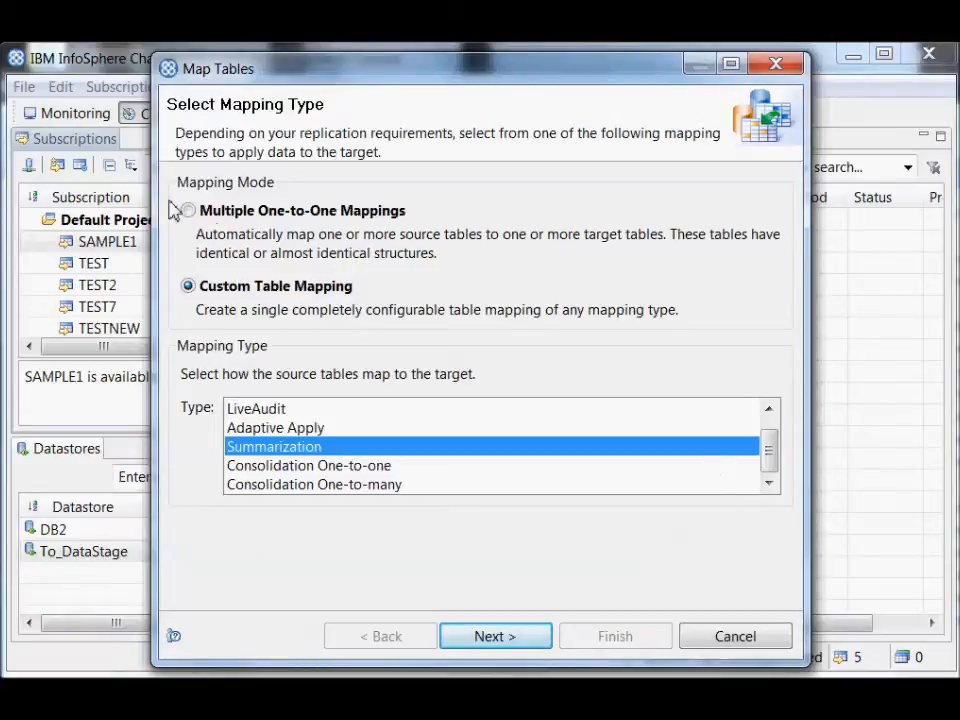
{"action": "left_click", "coordinate": [188, 212]}
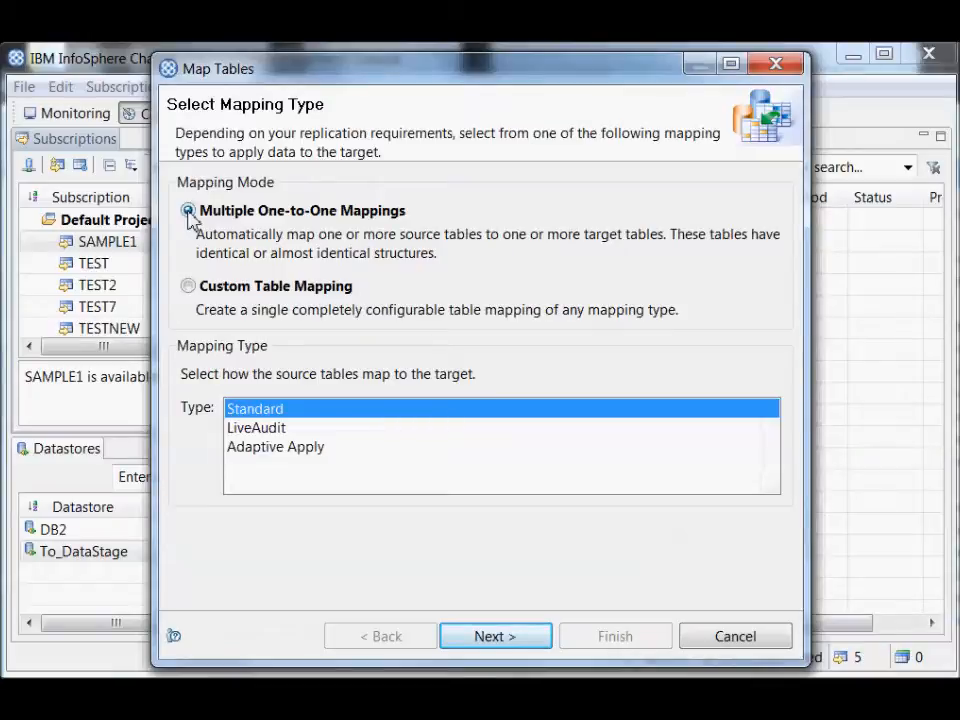
{"action": "mouse_move", "coordinate": [496, 656]}
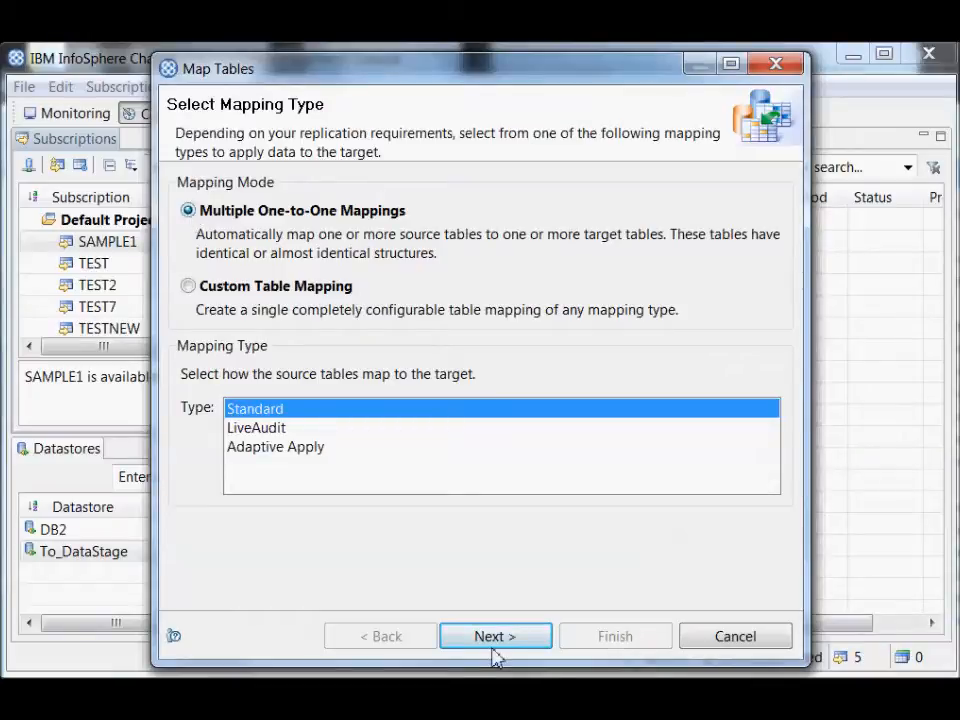
Expand DB2 > SPYKER and tick TAB1 and TAB2 as source tables for replication
{"action": "left_click", "coordinate": [494, 636]}
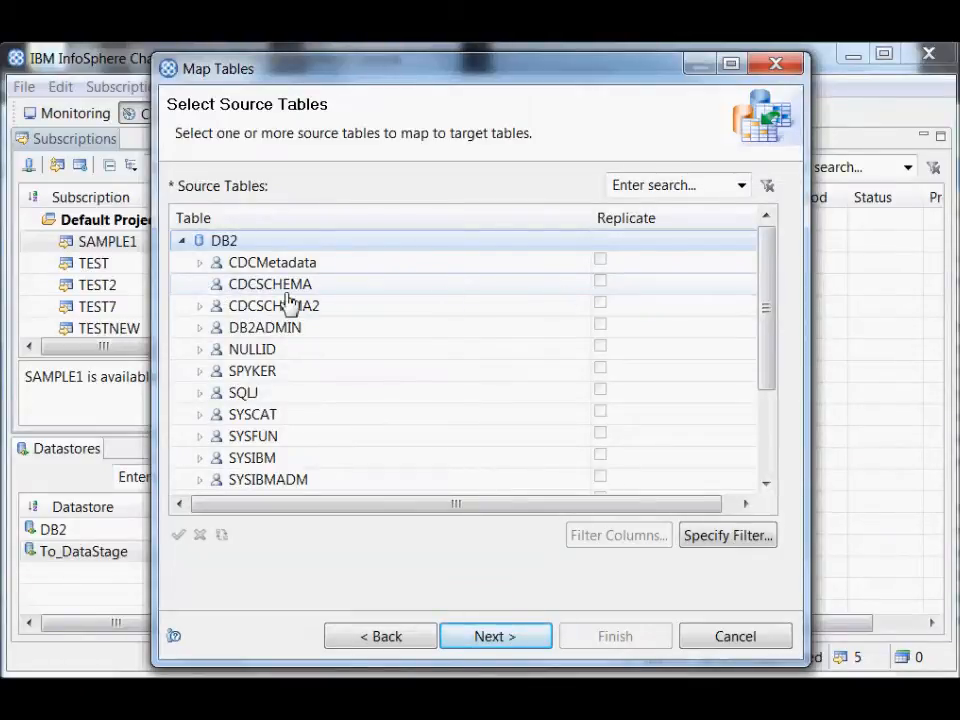
{"action": "left_click", "coordinate": [270, 284]}
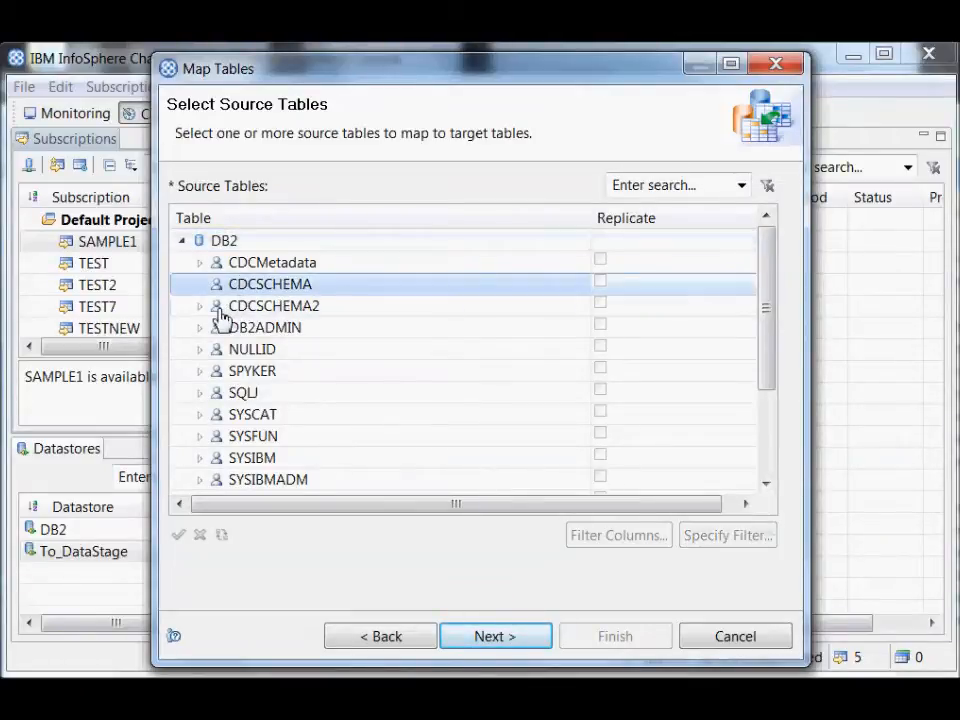
{"action": "left_click", "coordinate": [274, 306]}
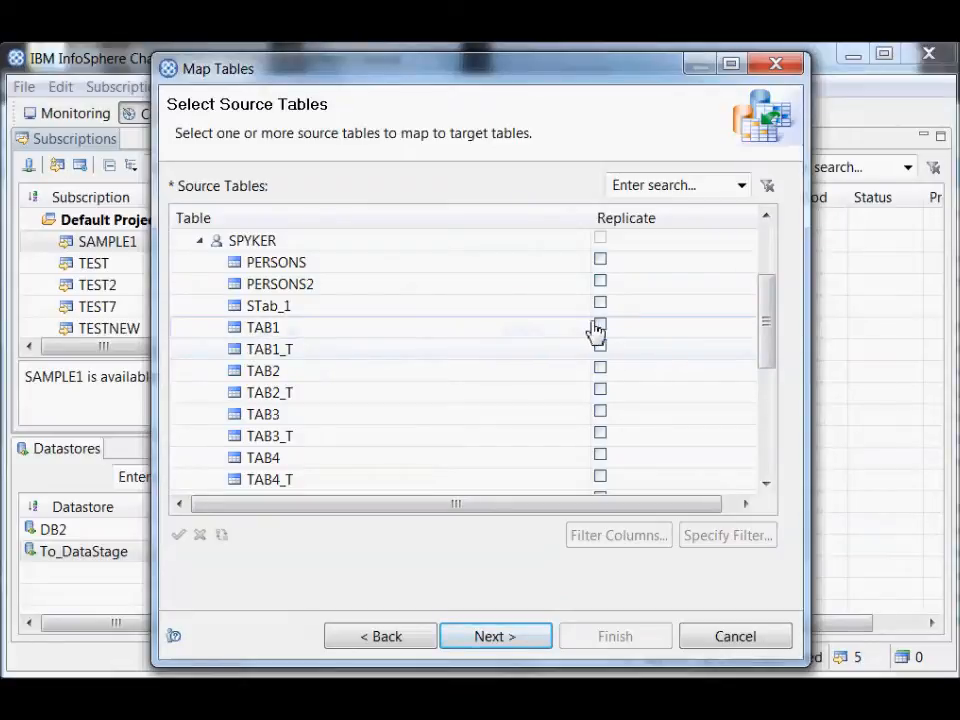
{"action": "left_click", "coordinate": [600, 370]}
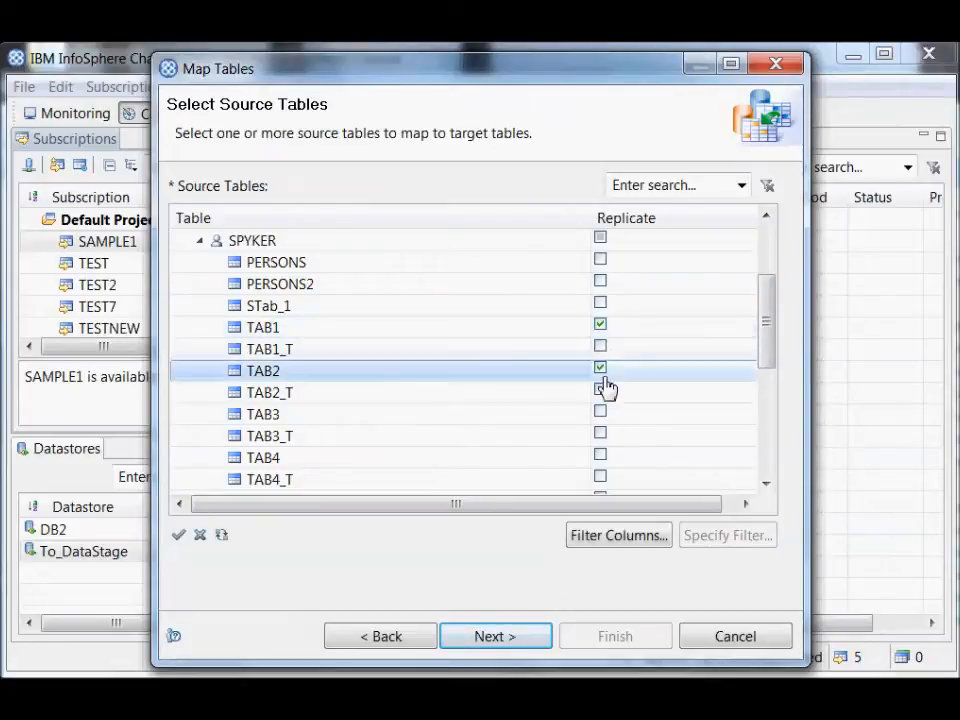
{"action": "left_click", "coordinate": [600, 410]}
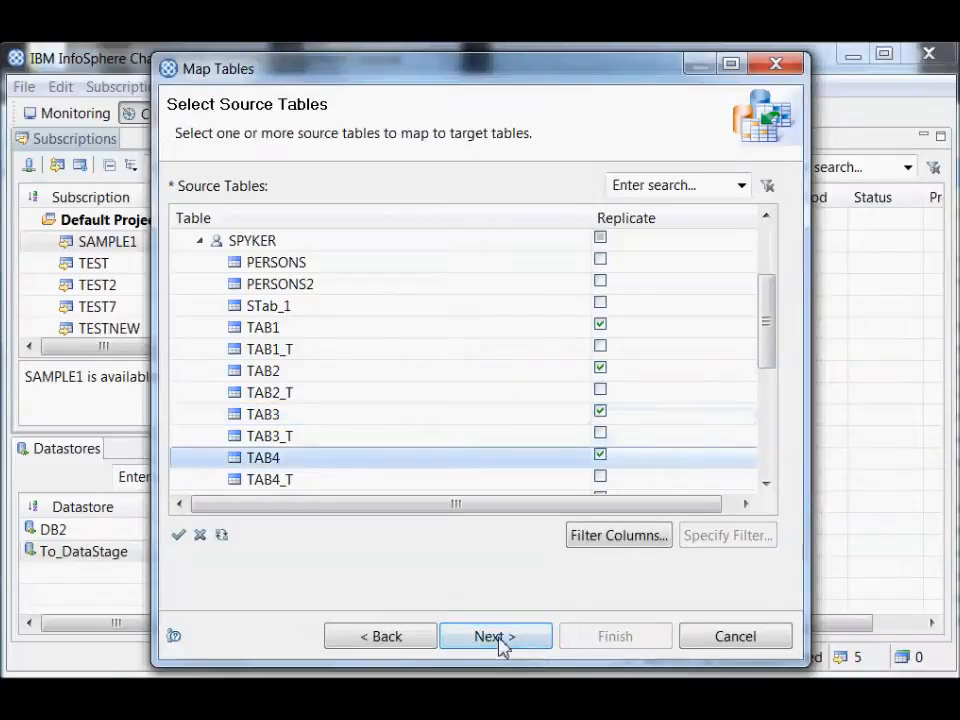
Proceed to the target-table choice, keeping 'Map to existing target tables' selected
{"action": "left_click", "coordinate": [494, 636]}
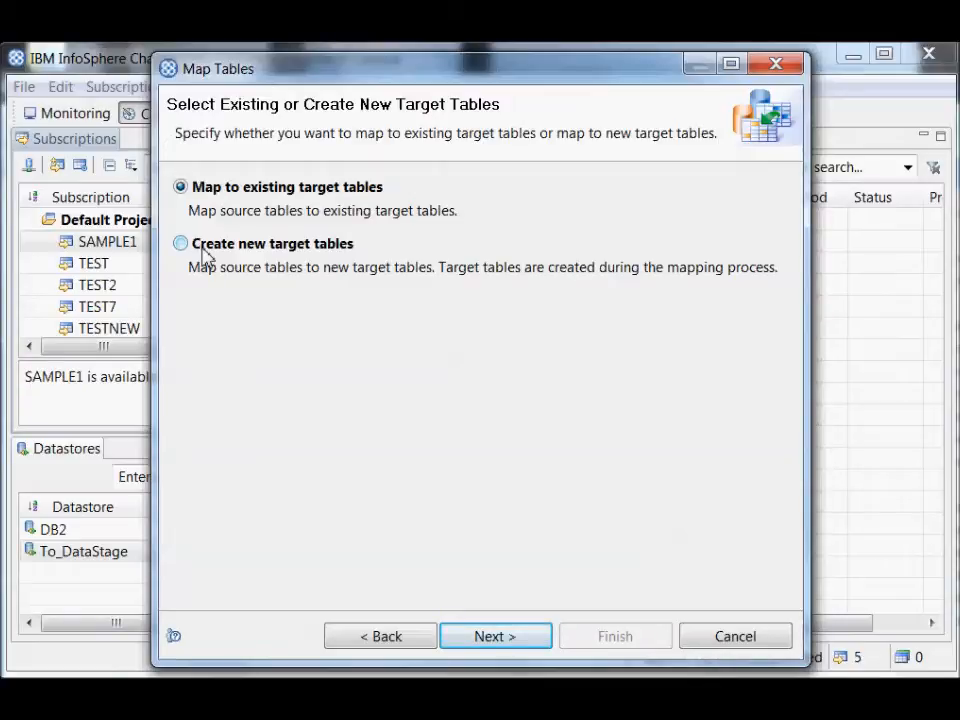
{"action": "mouse_move", "coordinate": [244, 228]}
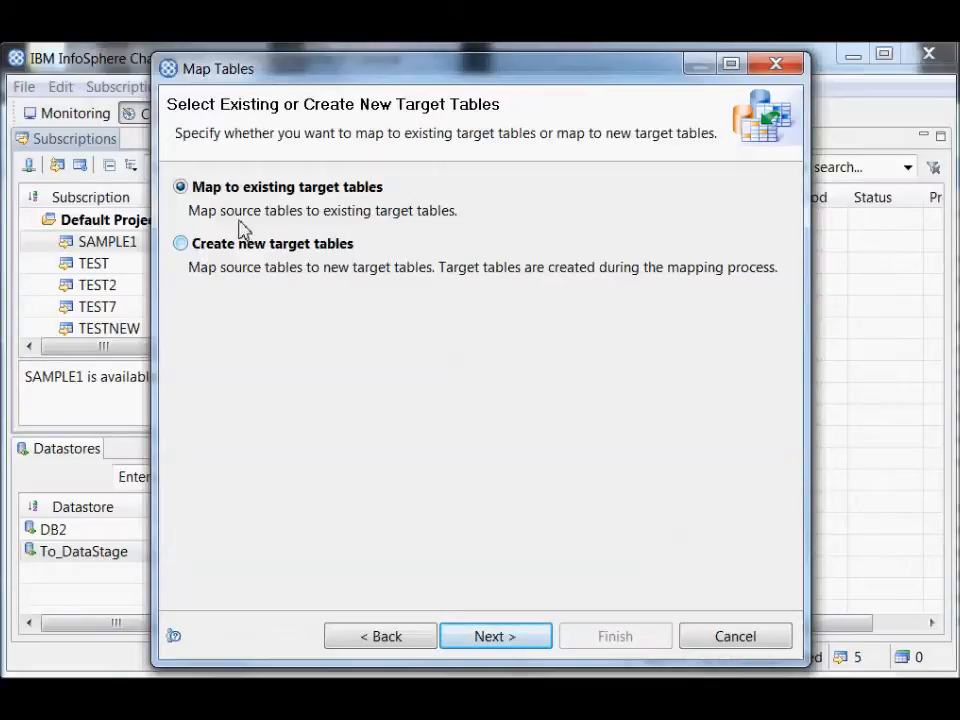
{"action": "mouse_move", "coordinate": [494, 636]}
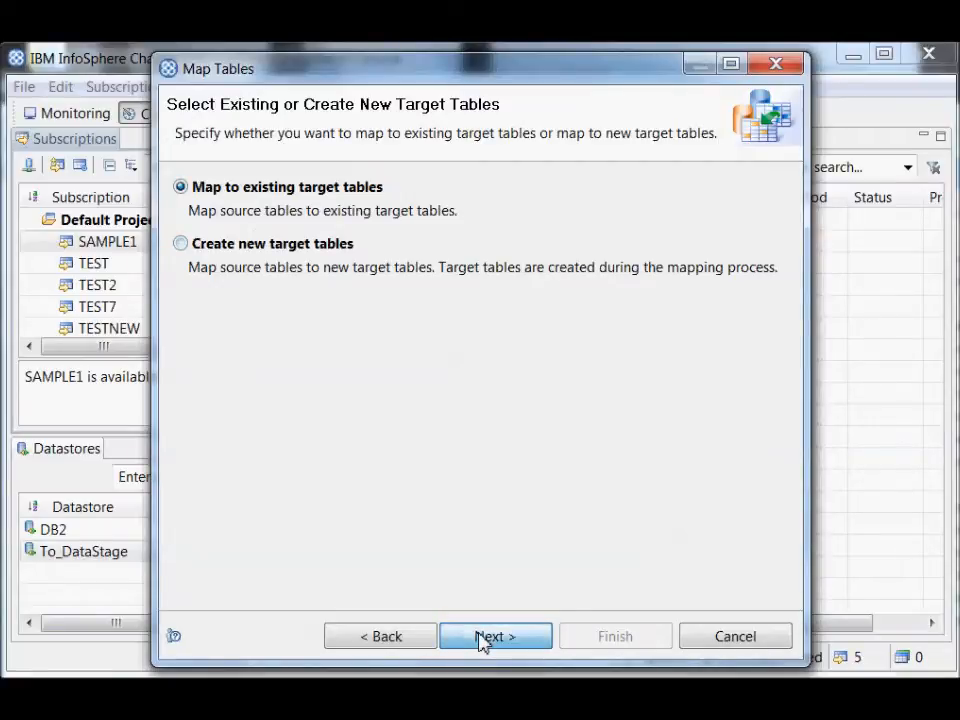
Select SPYKER.TAB1_T as the existing target table for example source TAB1
{"action": "left_click", "coordinate": [496, 636]}
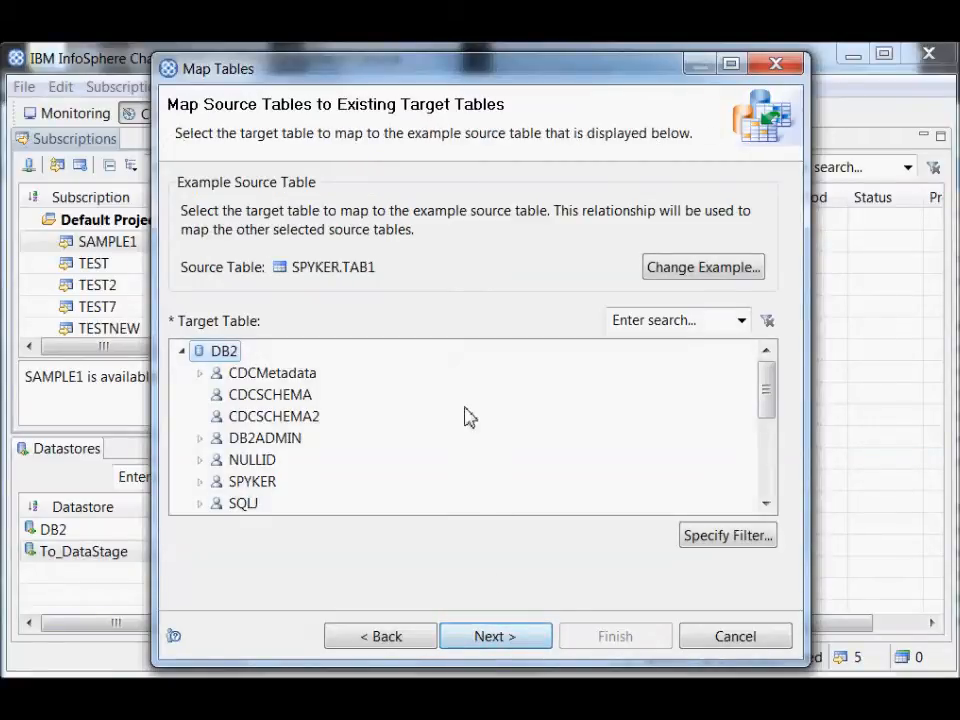
{"action": "mouse_move", "coordinate": [444, 278]}
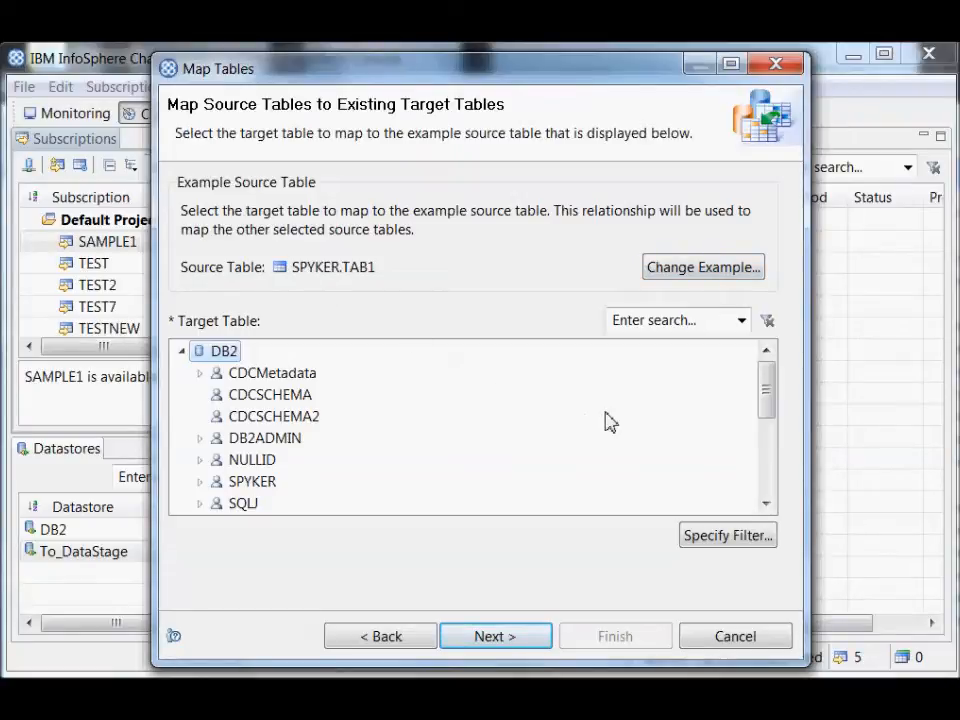
{"action": "scroll", "scroll_direction": "down", "scroll_amount": 3}
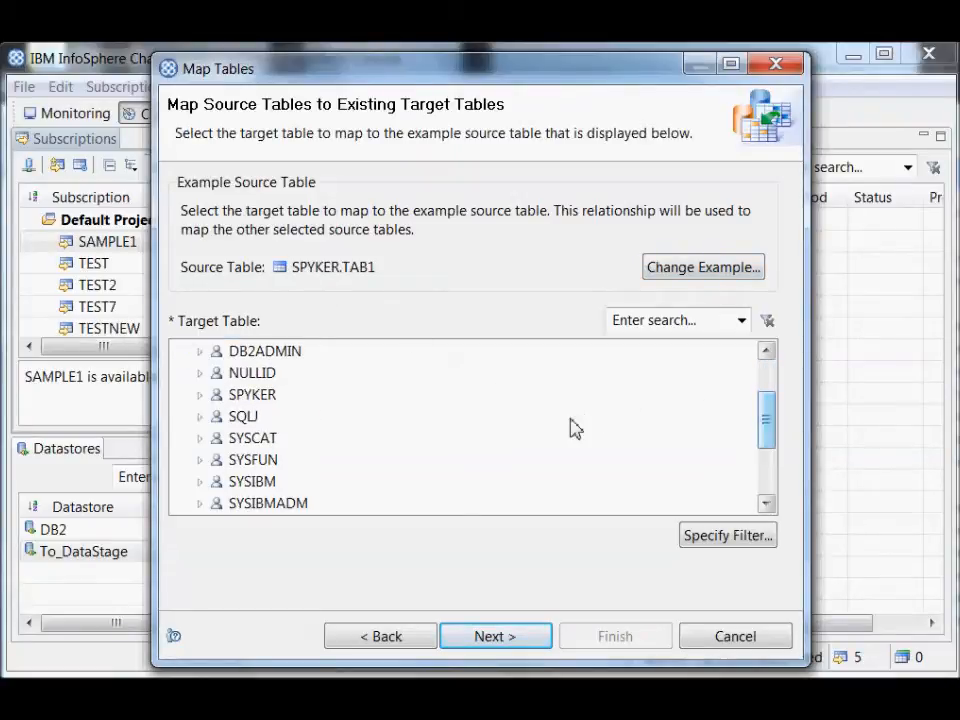
{"action": "left_click", "coordinate": [200, 394]}
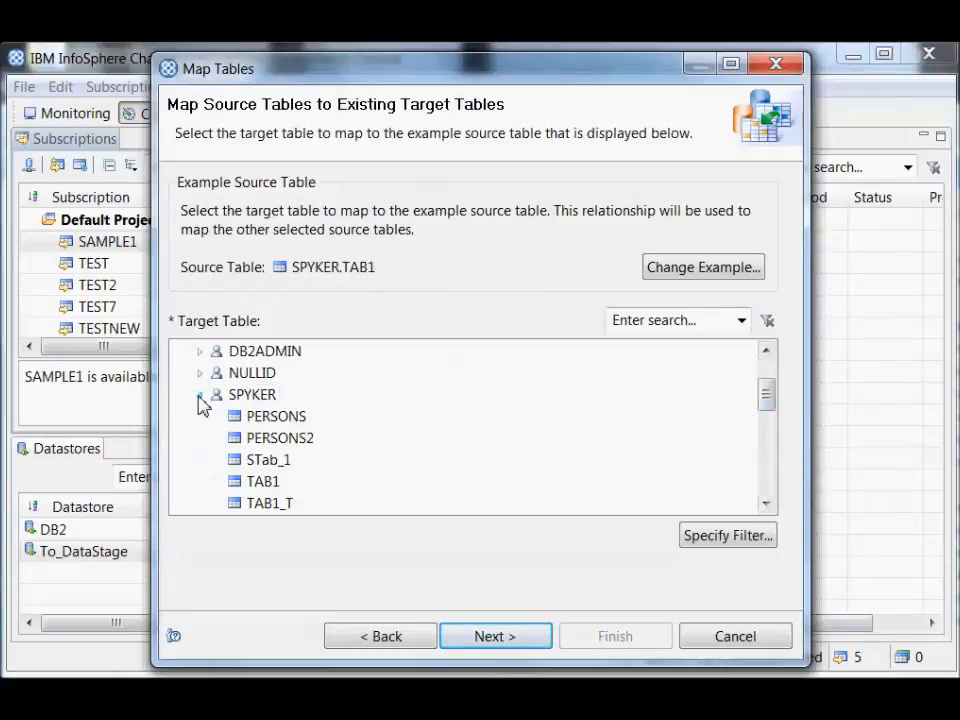
{"action": "left_click", "coordinate": [268, 504]}
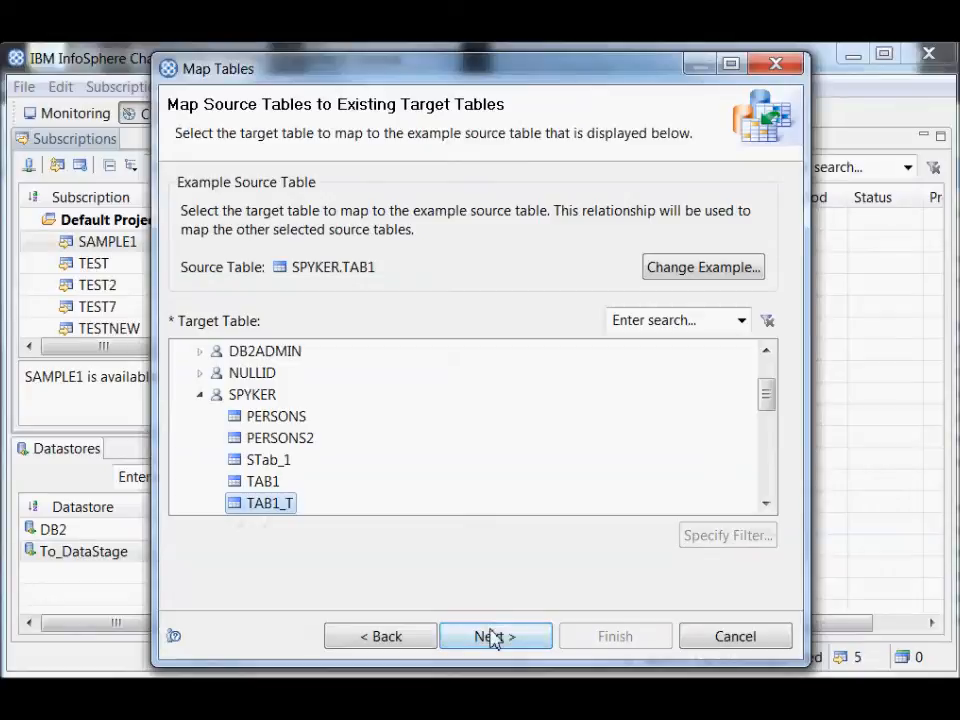
Apply the example mapping so TAB1–TAB4 pair with SPYKER.TAB1_T–TAB4_T
{"action": "left_click", "coordinate": [494, 636]}
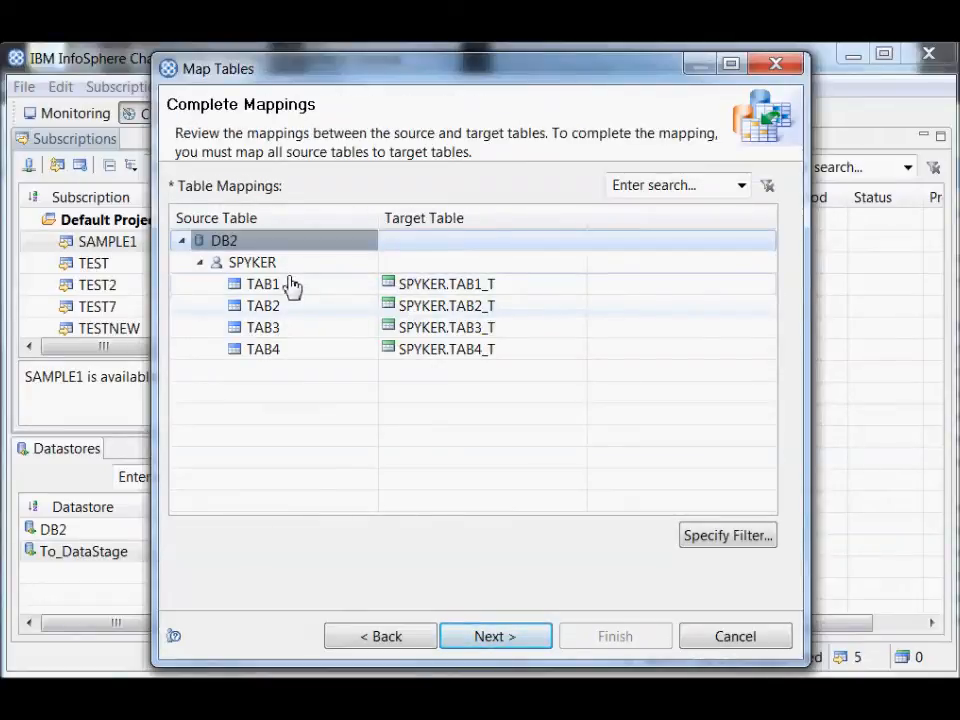
{"action": "mouse_move", "coordinate": [496, 302]}
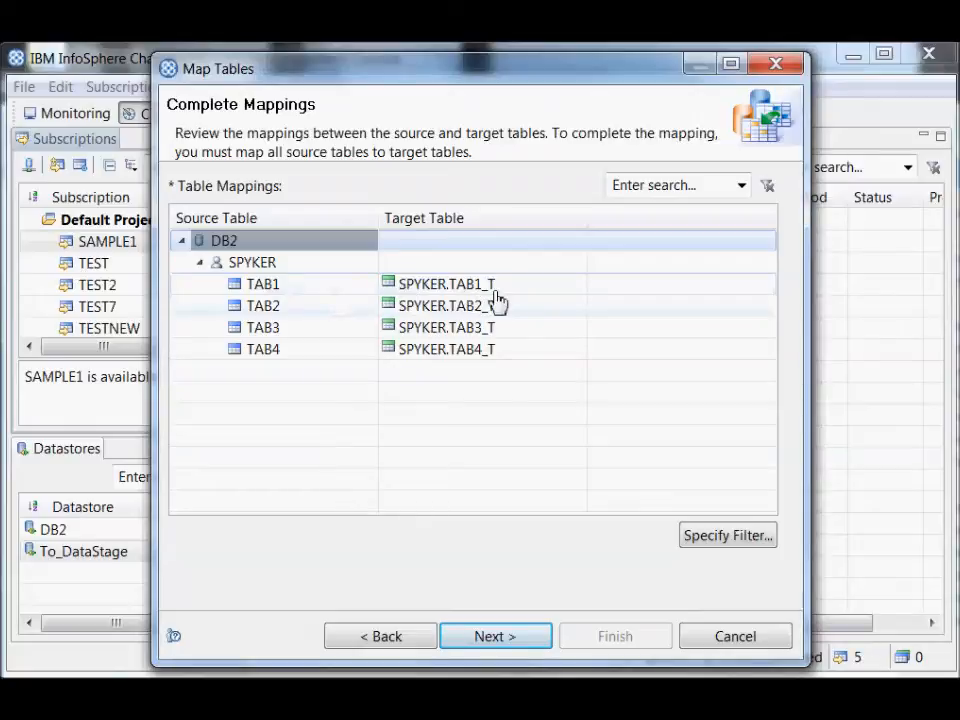
{"action": "mouse_move", "coordinate": [316, 308]}
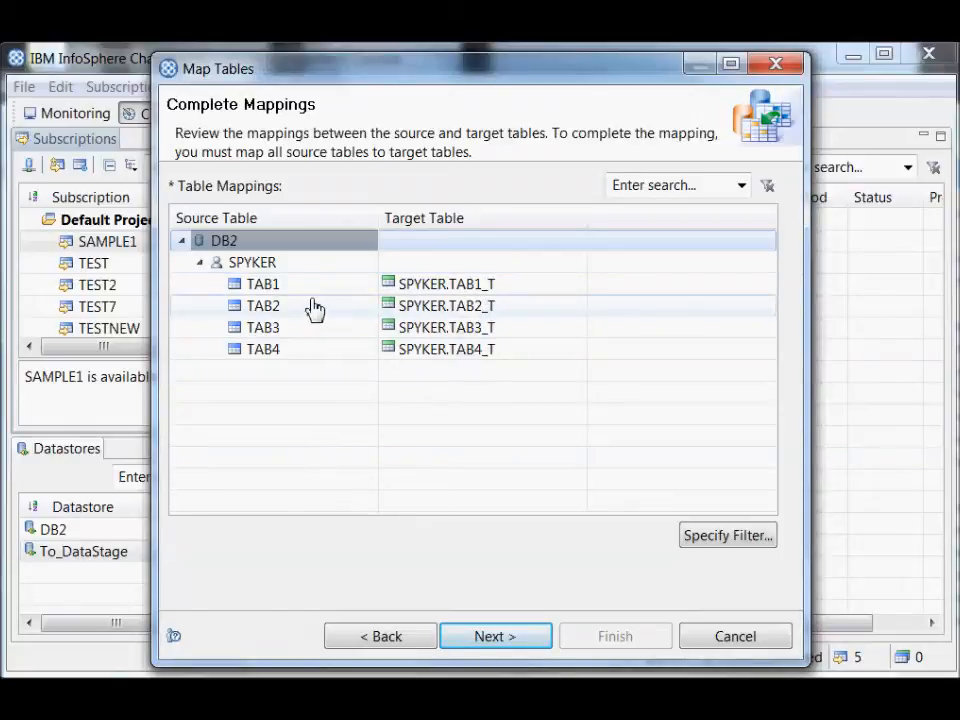
{"action": "mouse_move", "coordinate": [476, 392]}
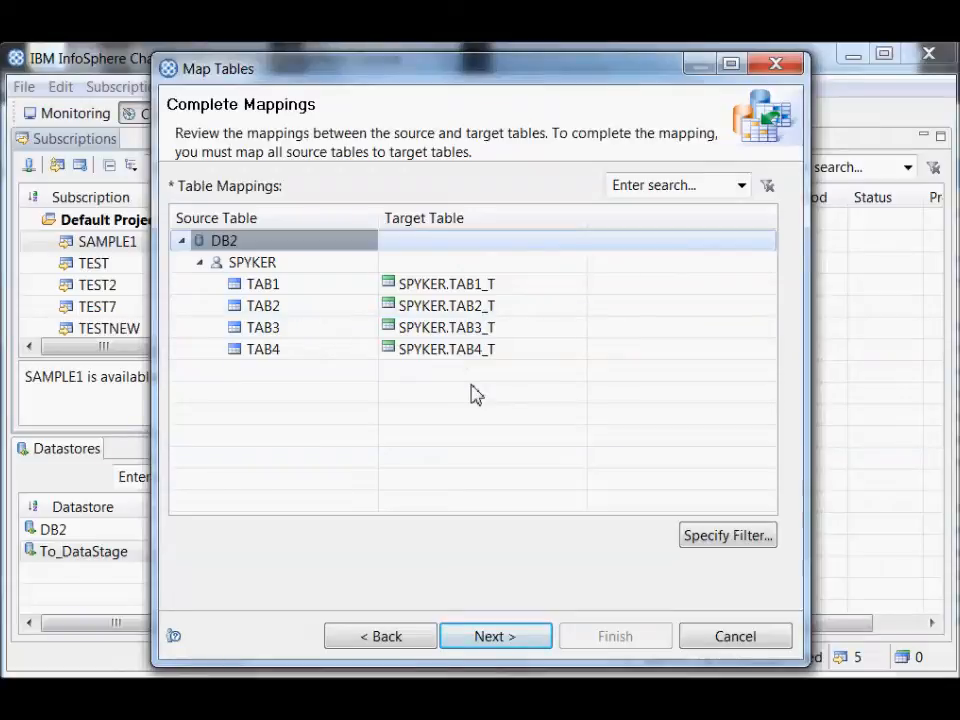
{"action": "mouse_move", "coordinate": [330, 290]}
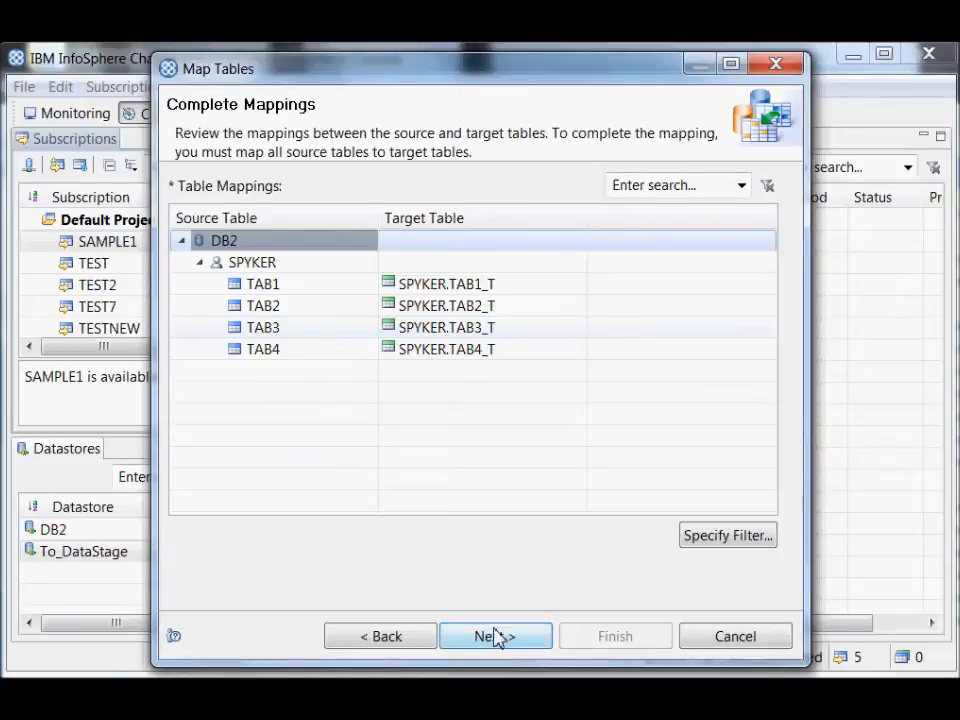
Accept the mappings and keep Mirror (Change Data Capture) replication, reaching the review summary
{"action": "left_click", "coordinate": [494, 636]}
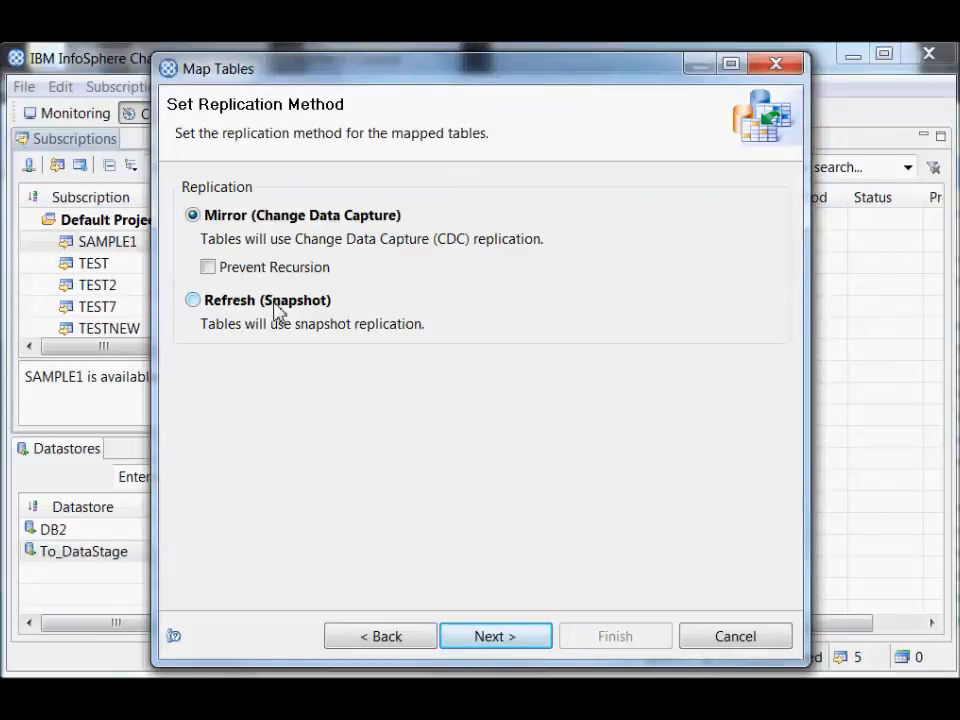
{"action": "mouse_move", "coordinate": [252, 268]}
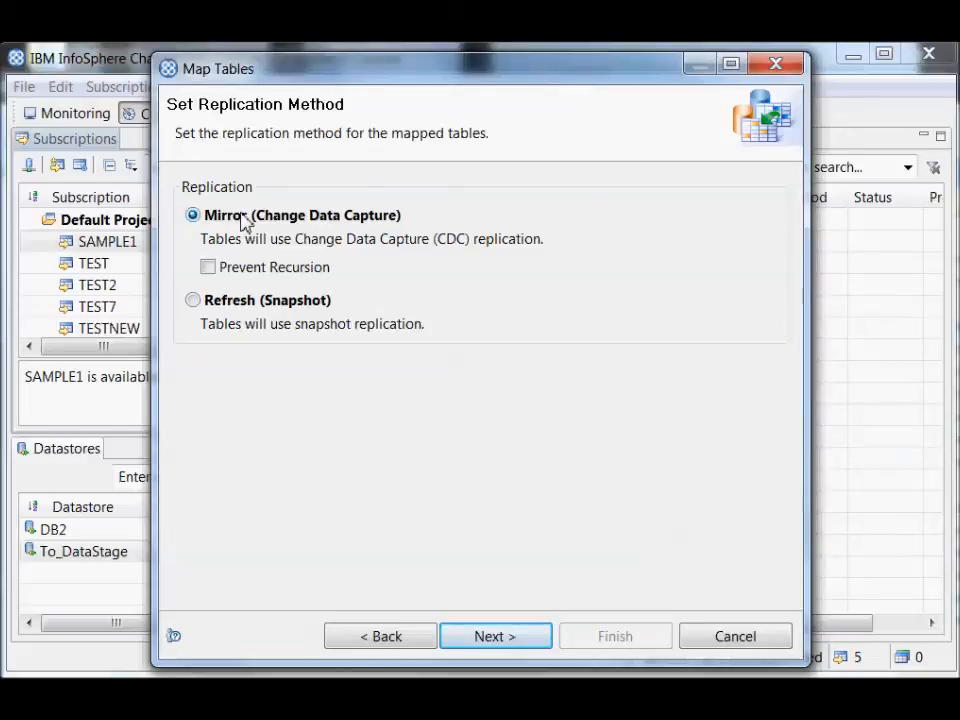
{"action": "mouse_move", "coordinate": [258, 280]}
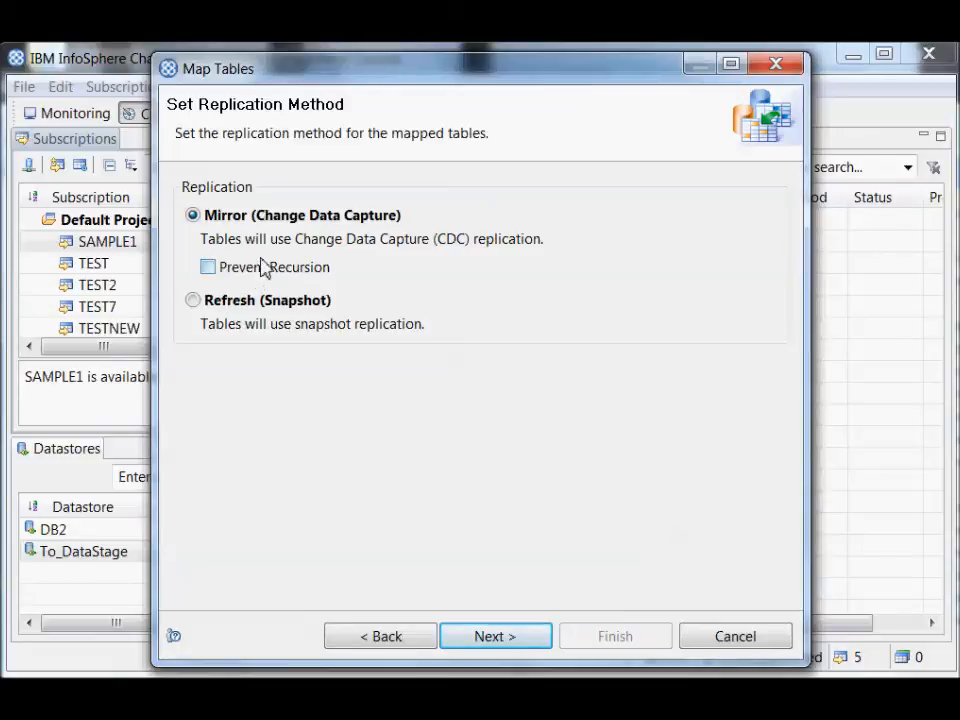
{"action": "mouse_move", "coordinate": [246, 280]}
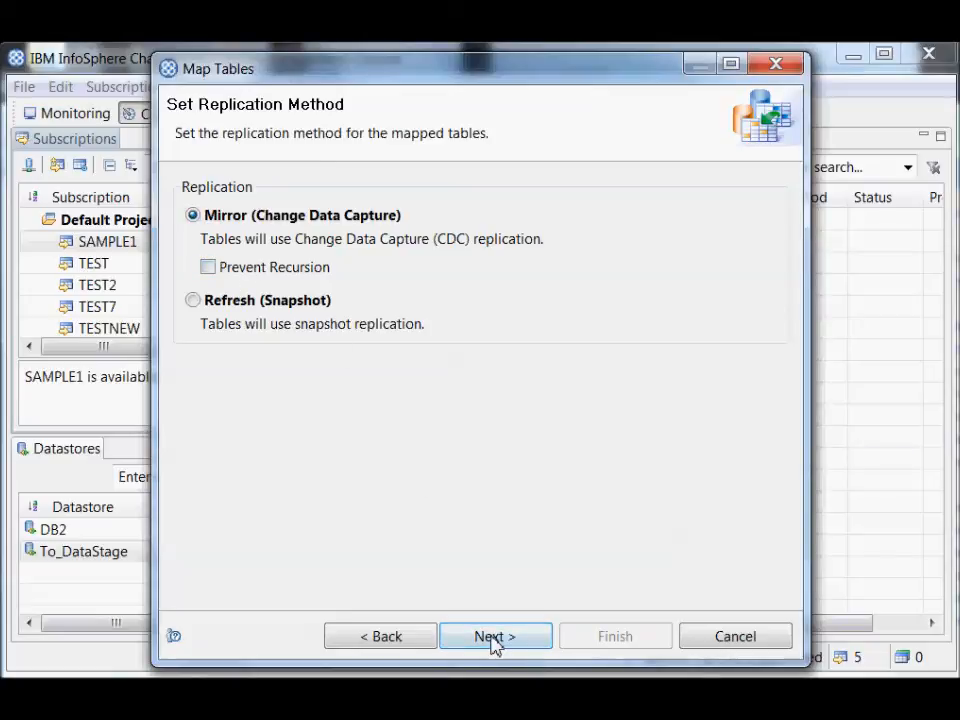
{"action": "left_click", "coordinate": [496, 636]}
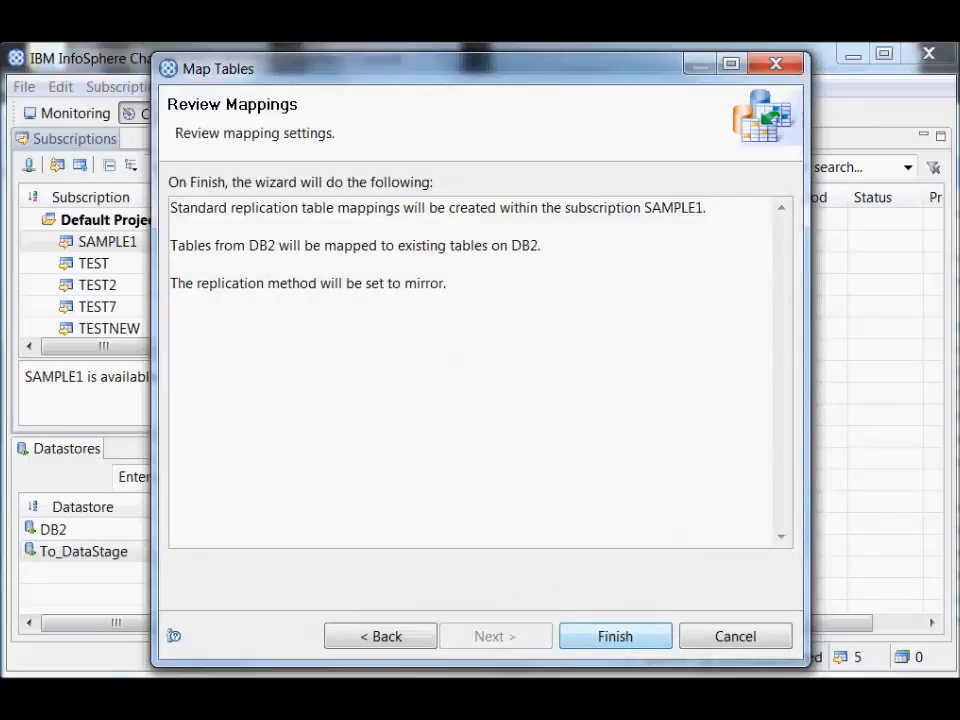
Finish the wizard to create the four Mirror mappings in subscription SAMPLE1
{"action": "left_click", "coordinate": [616, 636]}
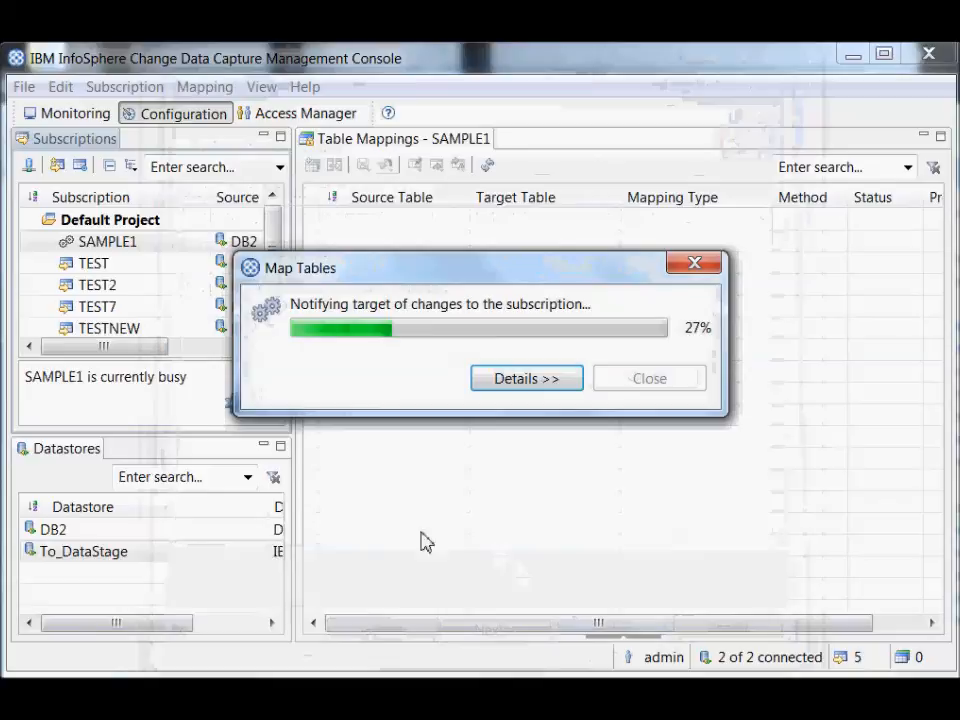
{"action": "mouse_move", "coordinate": [434, 526]}
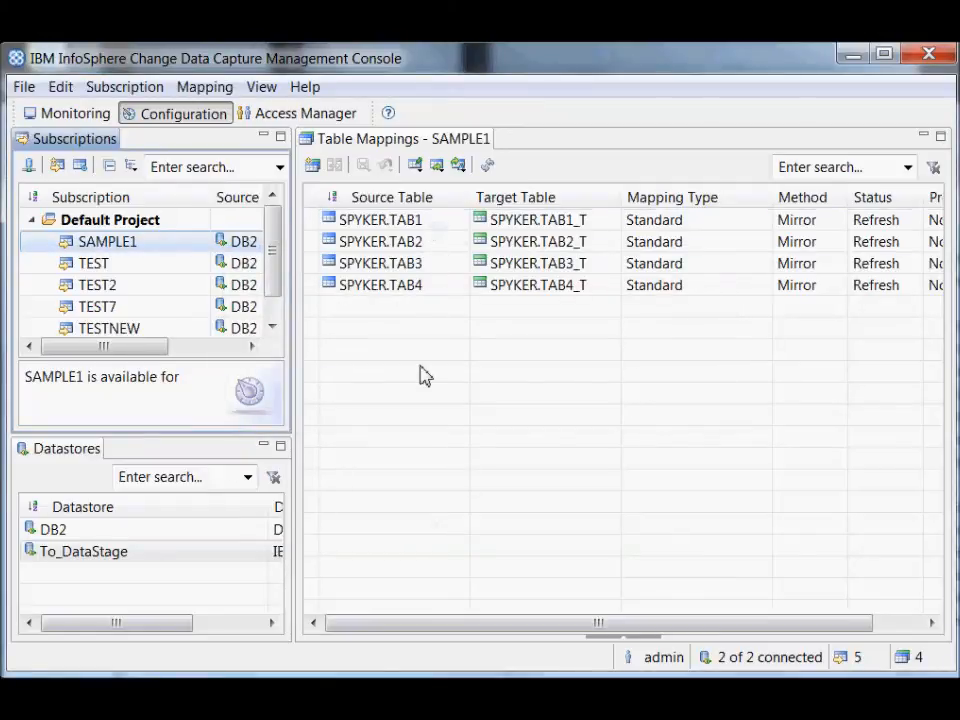
{"action": "mouse_move", "coordinate": [438, 326]}
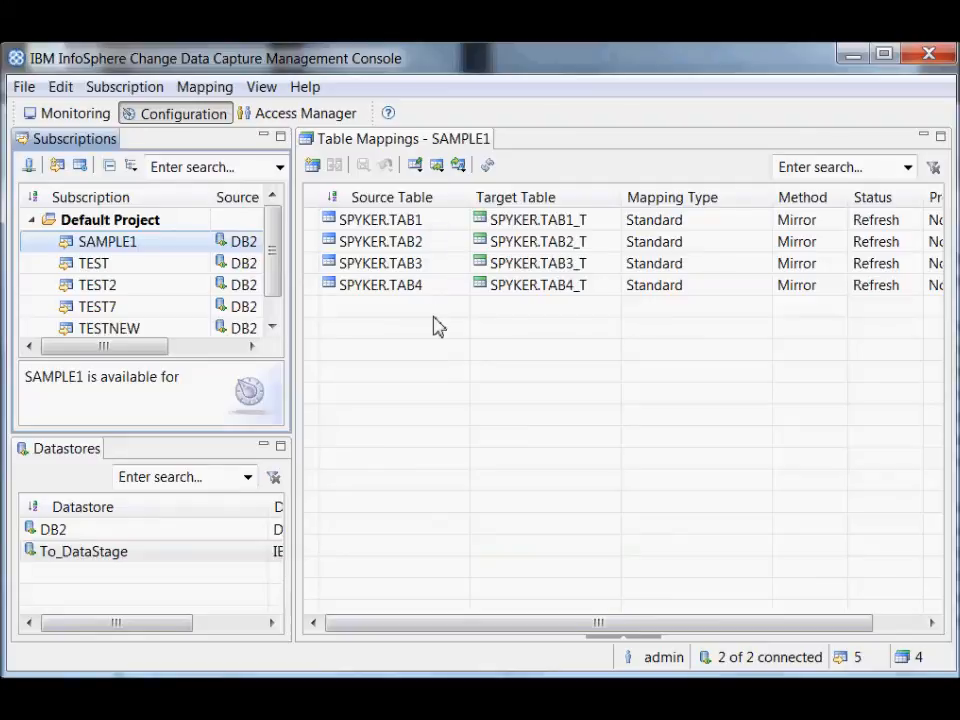